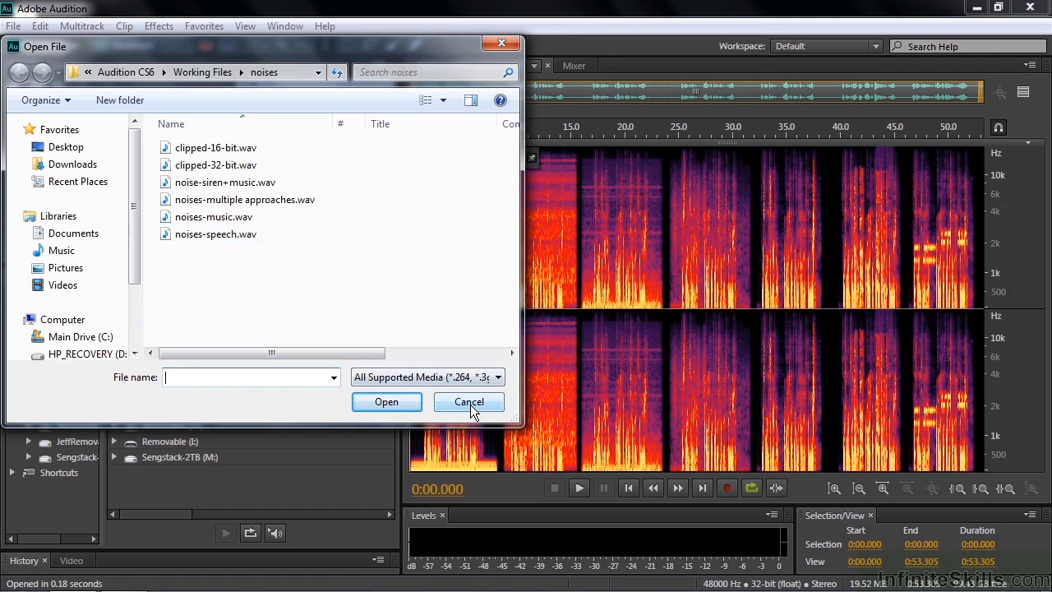
Cancel the Open File dialog to return to noises-speech.wav.
click(469, 402)
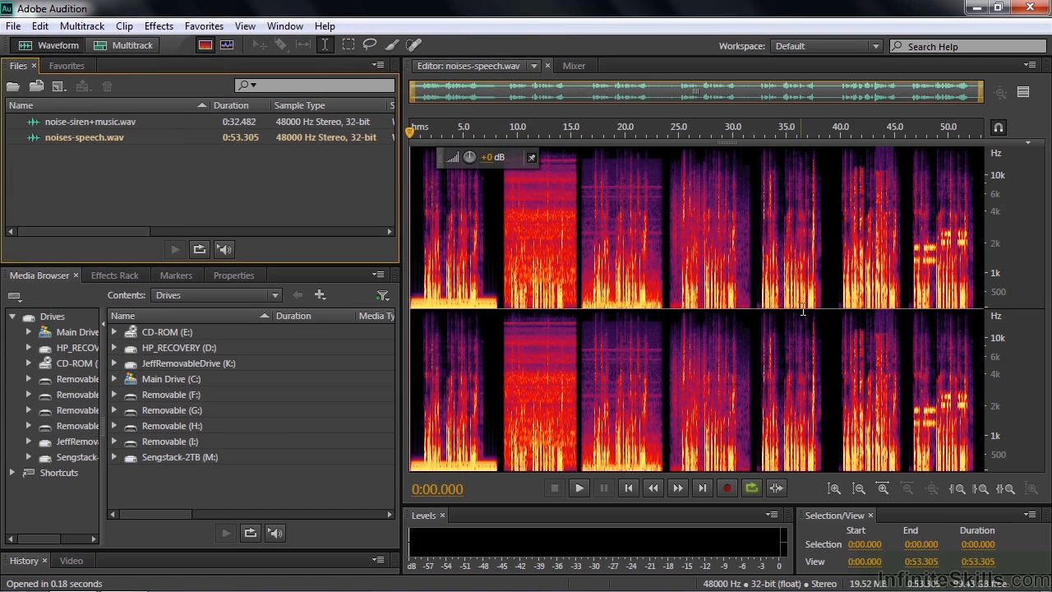
mouse_move(826, 313)
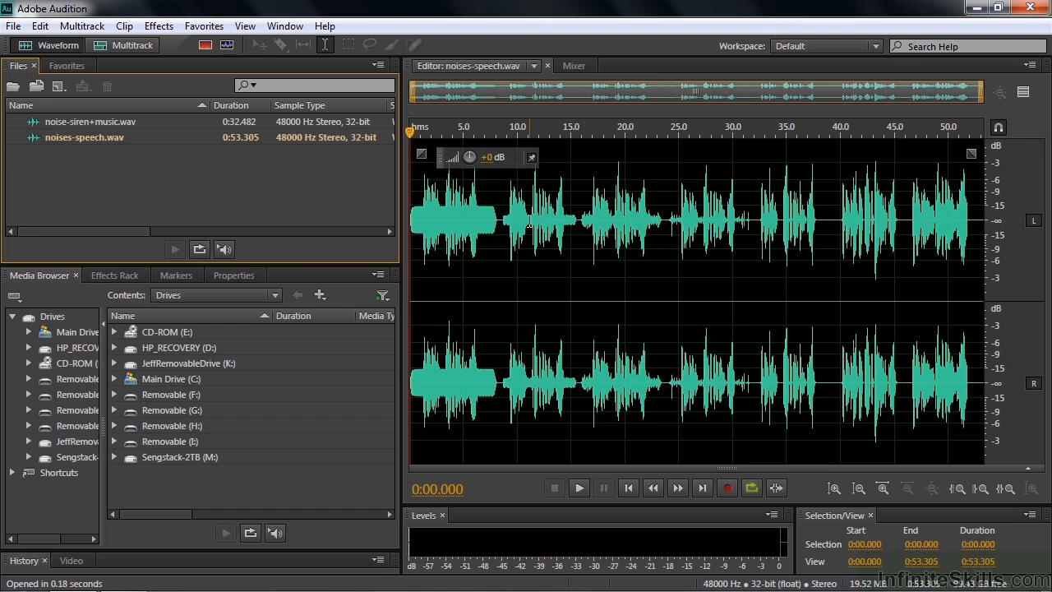
Turn on the Spectral Frequency Display for noises-speech.wav and place the playhead.
click(204, 44)
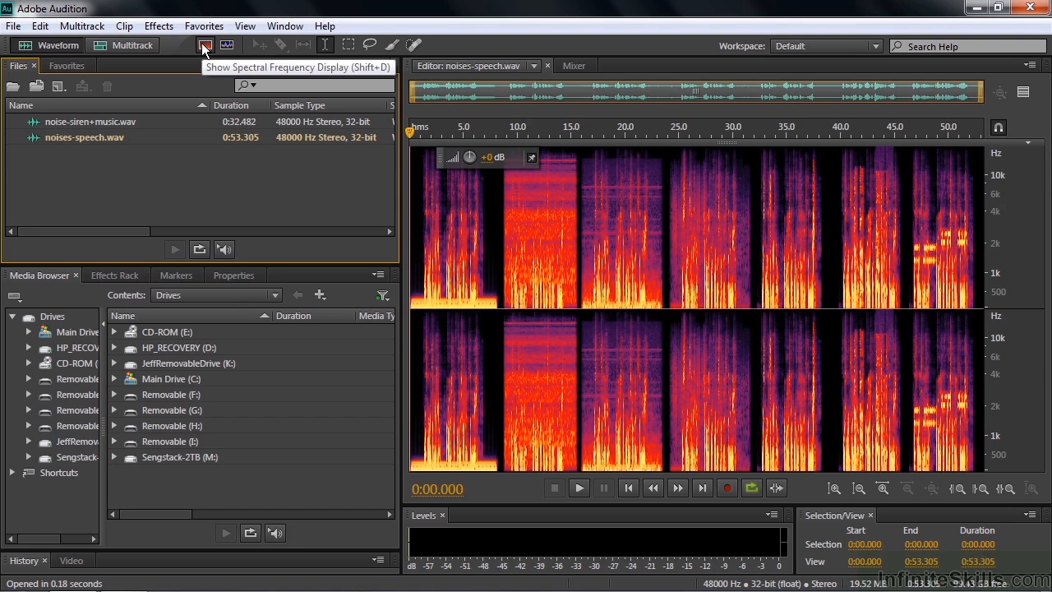
mouse_move(274, 133)
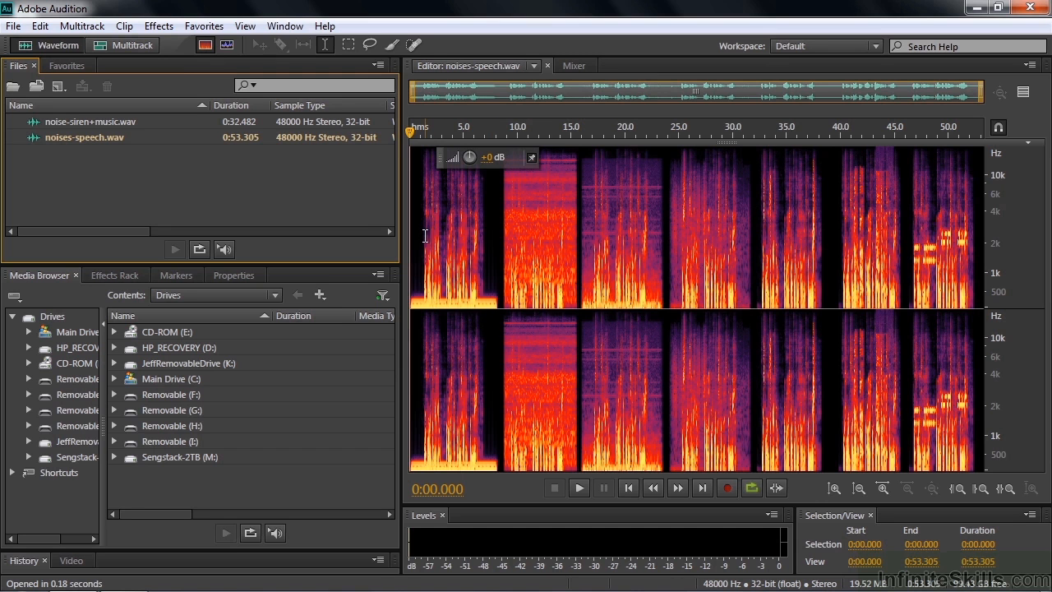
click(579, 488)
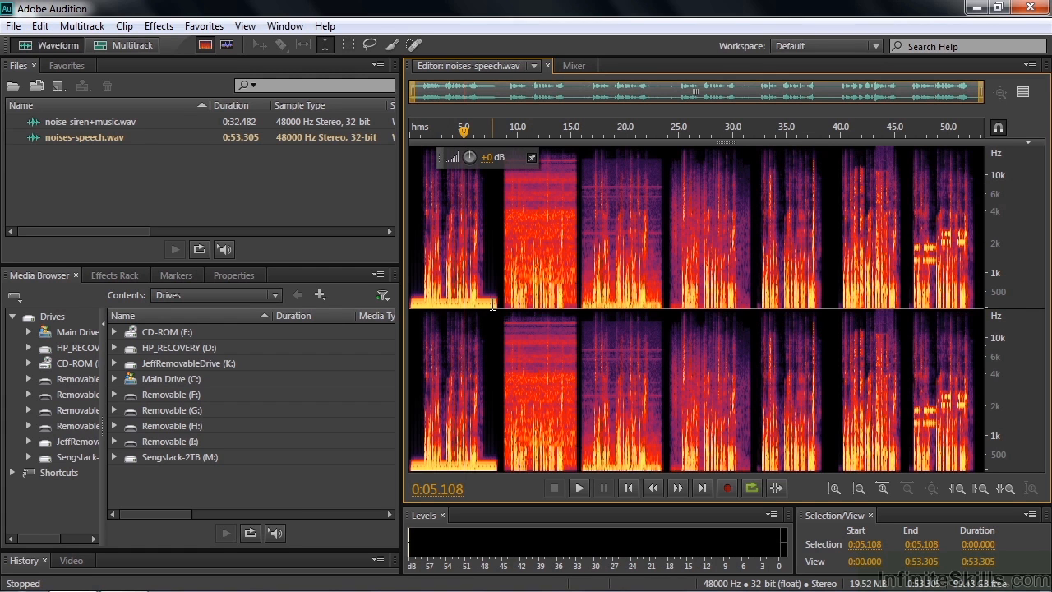
mouse_move(493, 299)
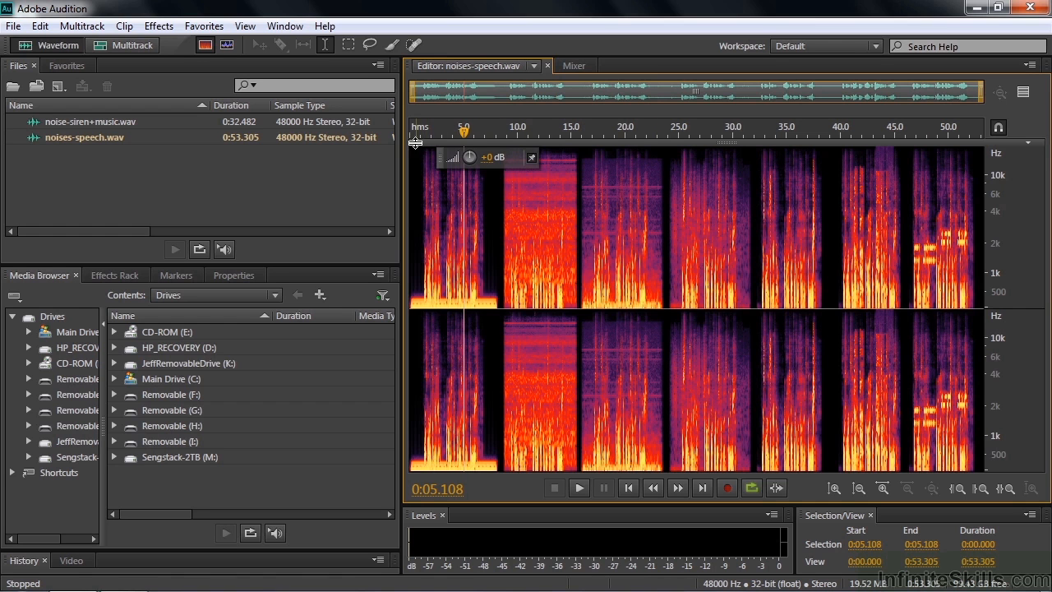
mouse_move(489, 135)
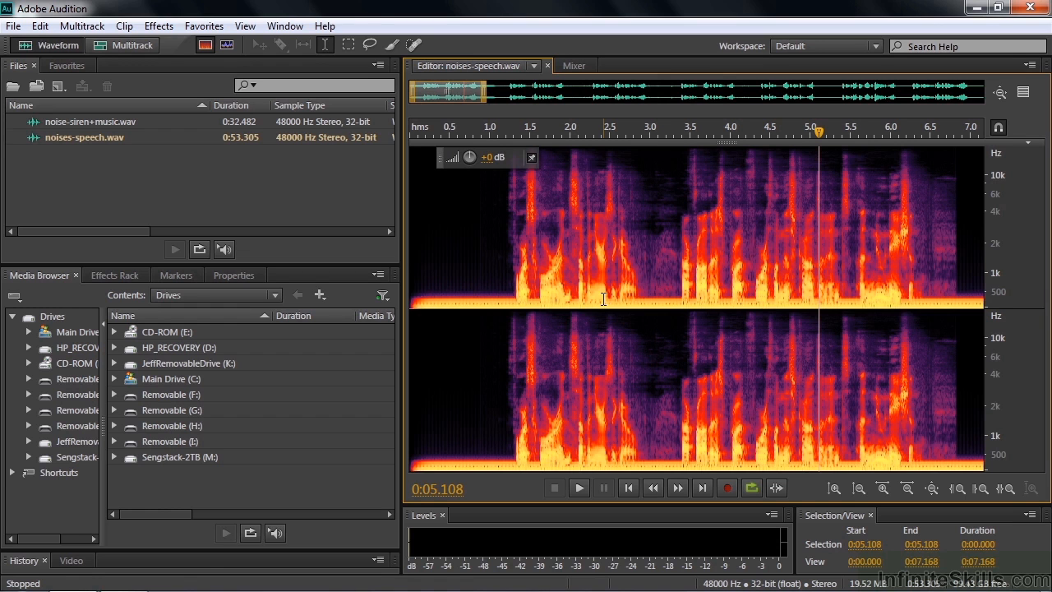
mouse_move(960, 285)
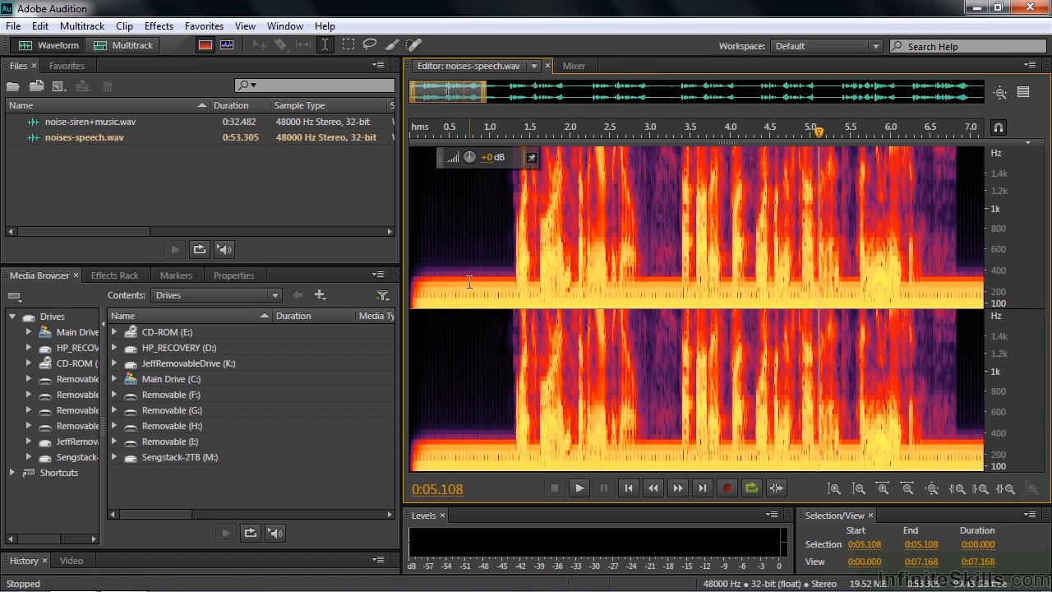
Increase the spectral resolution to 8192 from the frequency ruler's context menu.
right_click(1015, 286)
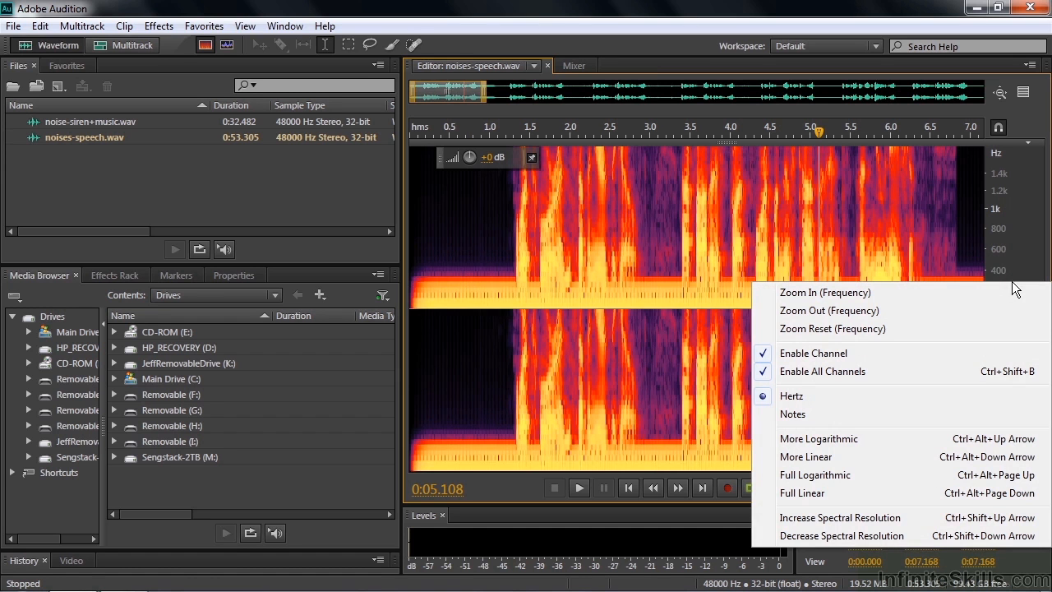
mouse_move(841, 517)
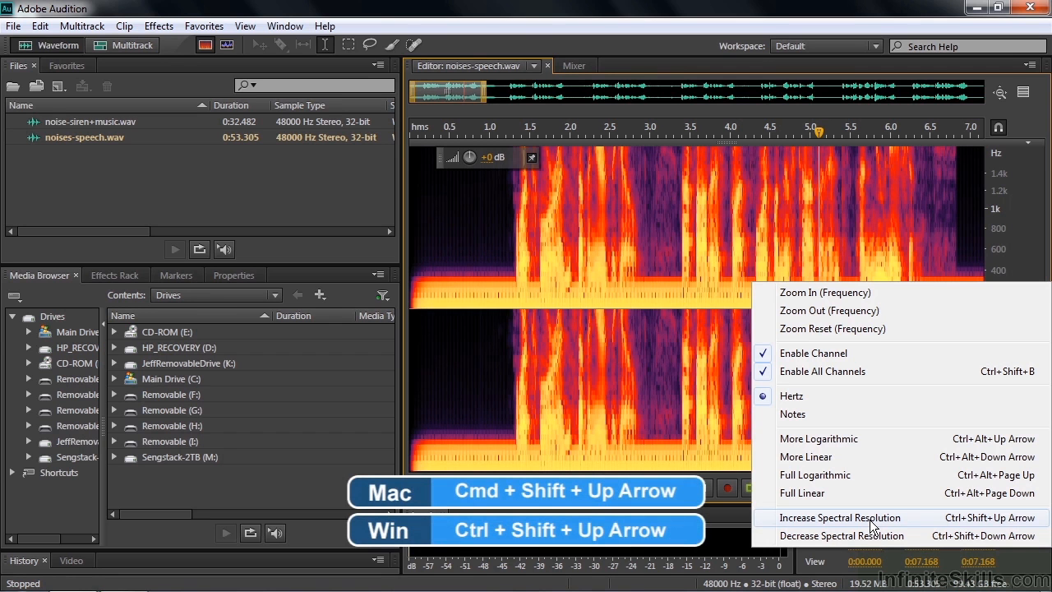
click(840, 517)
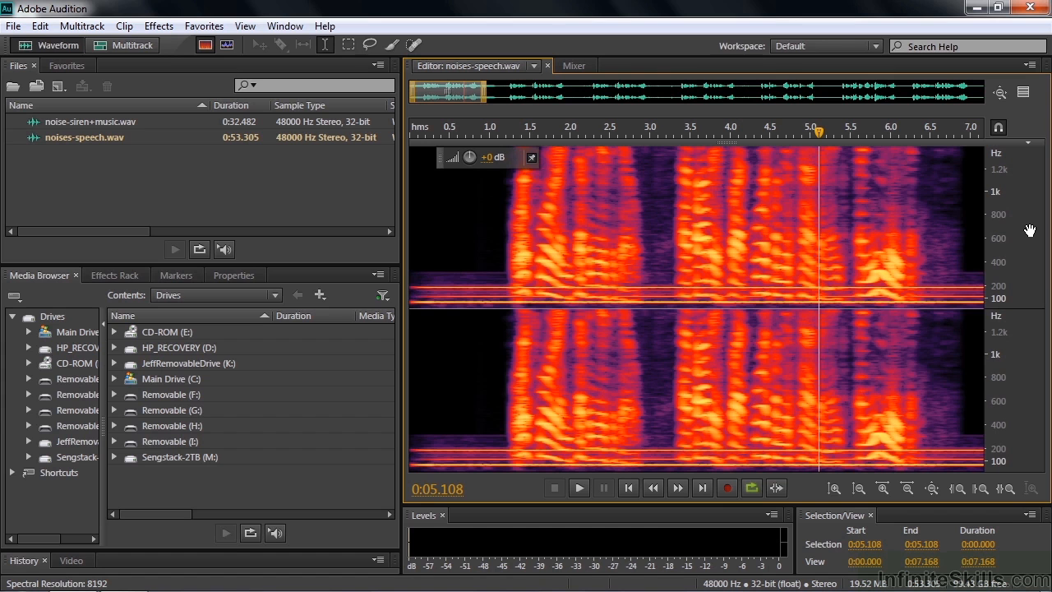
mouse_move(1030, 290)
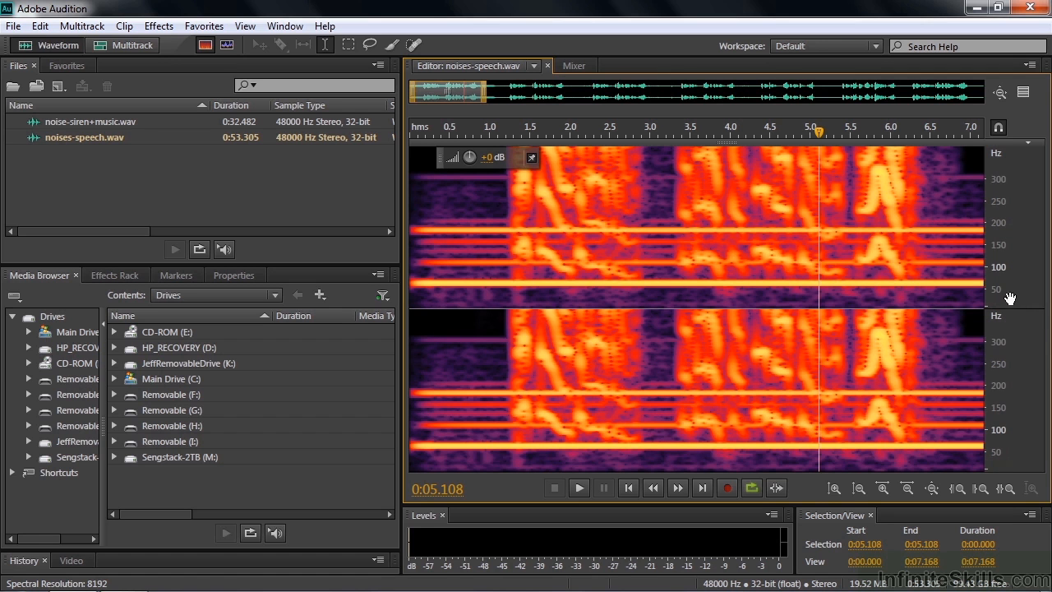
mouse_move(461, 283)
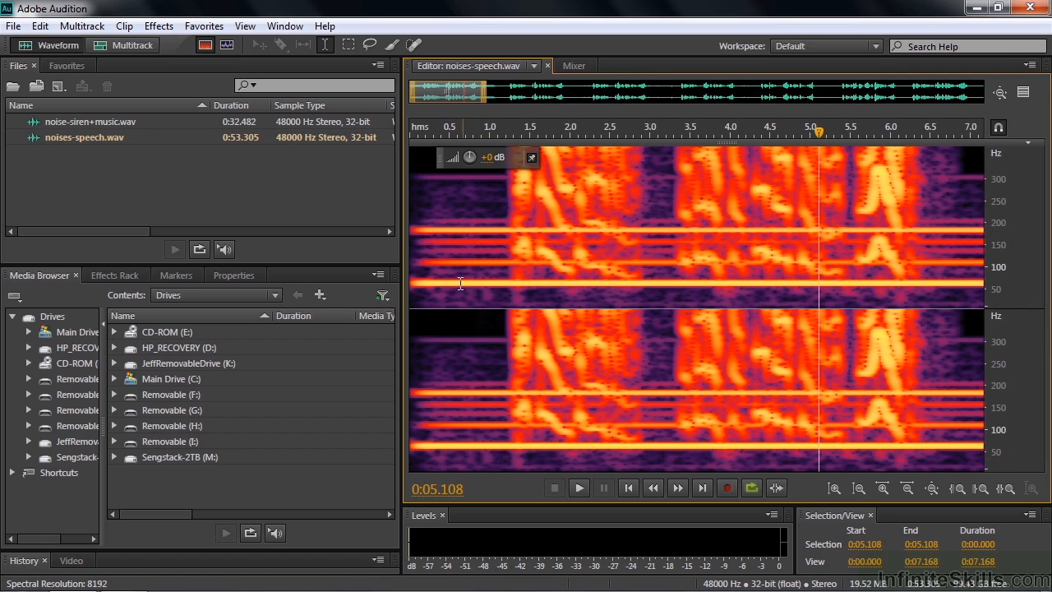
mouse_move(1026, 263)
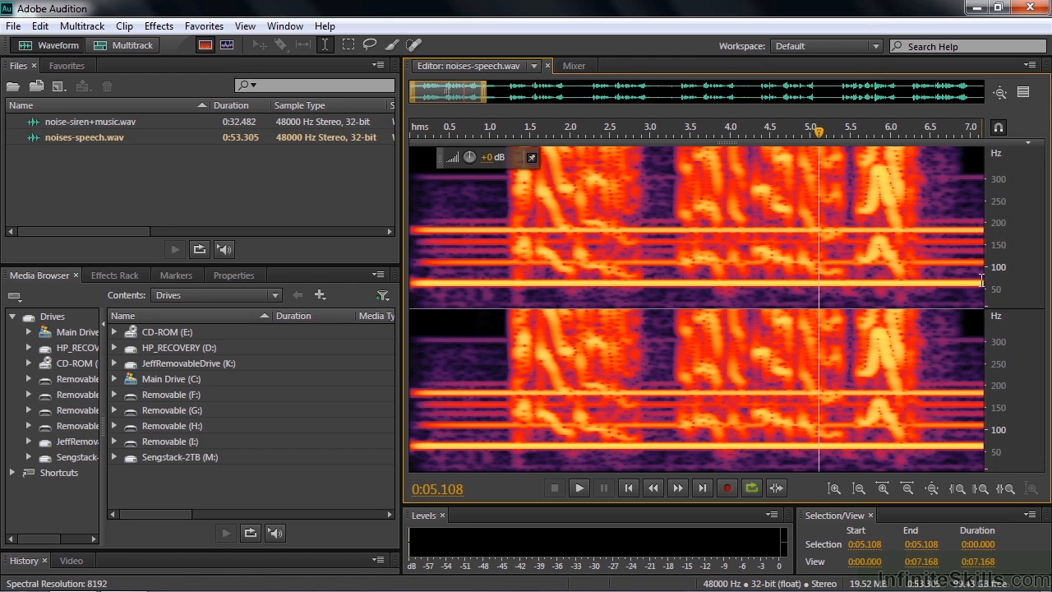
mouse_move(984, 270)
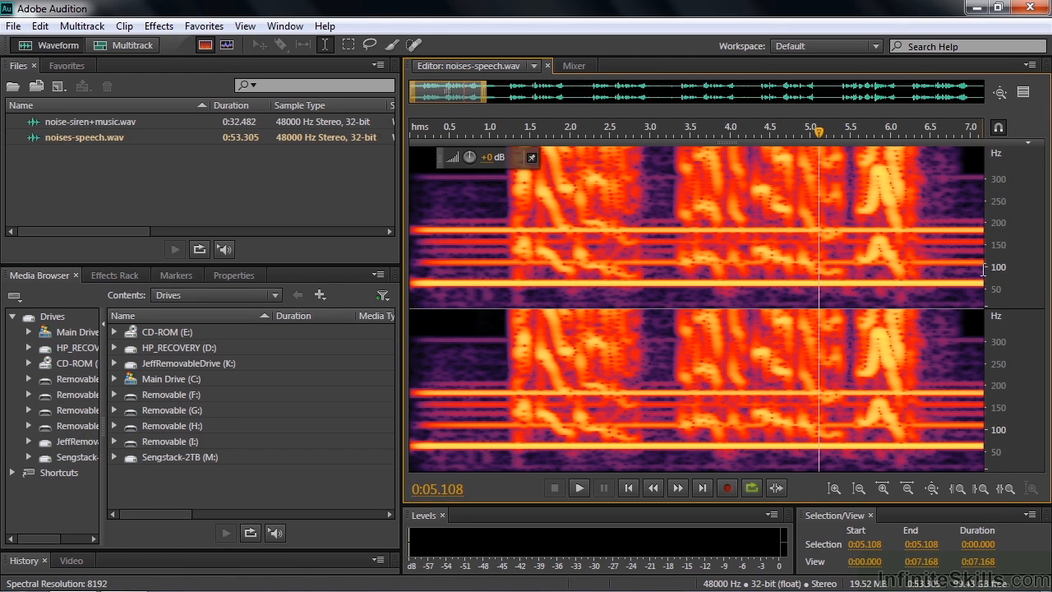
mouse_move(974, 265)
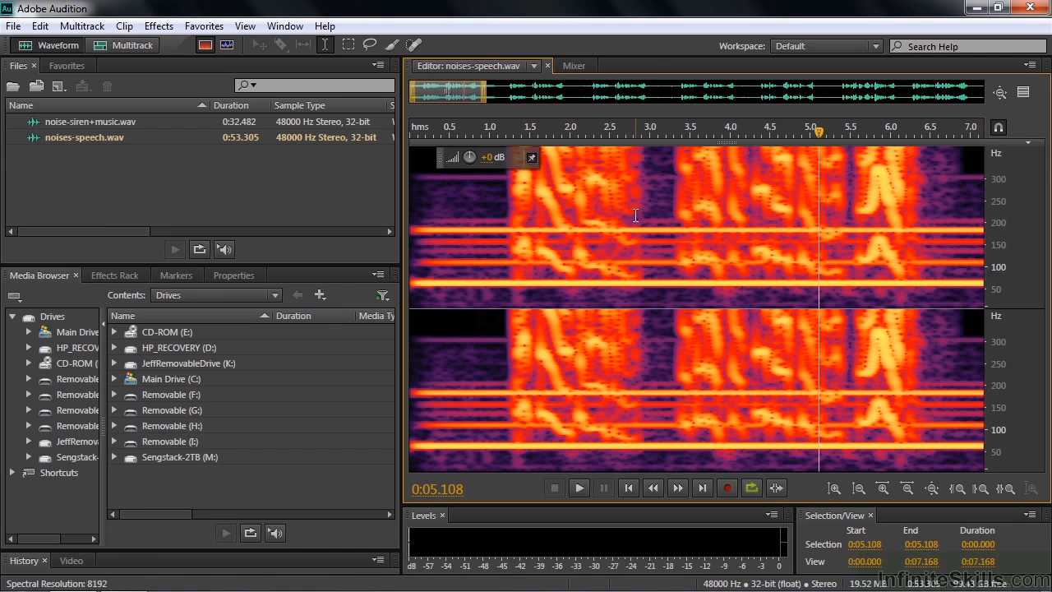
mouse_move(1012, 280)
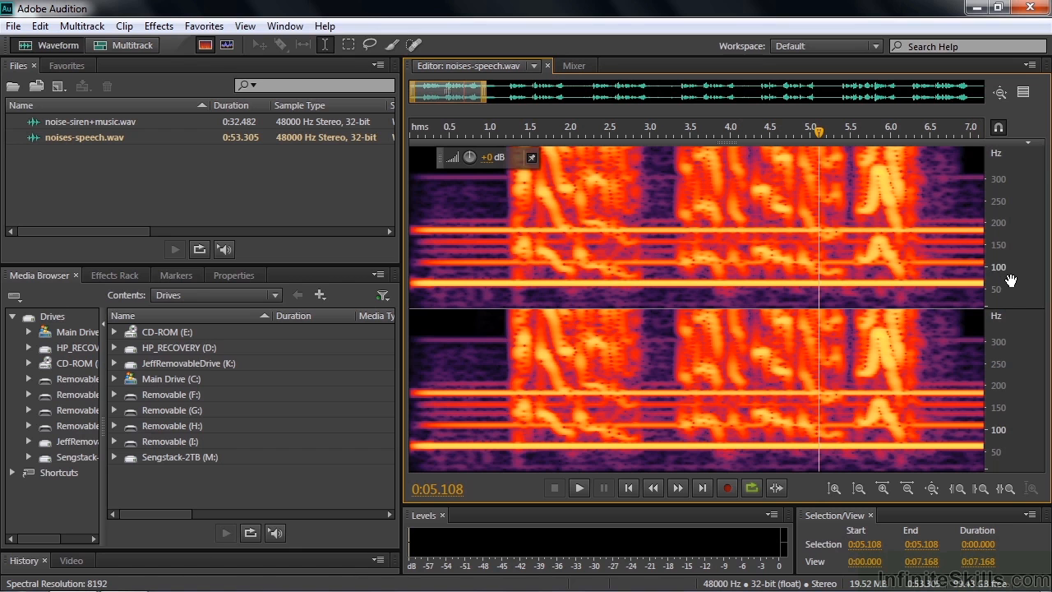
mouse_move(957, 285)
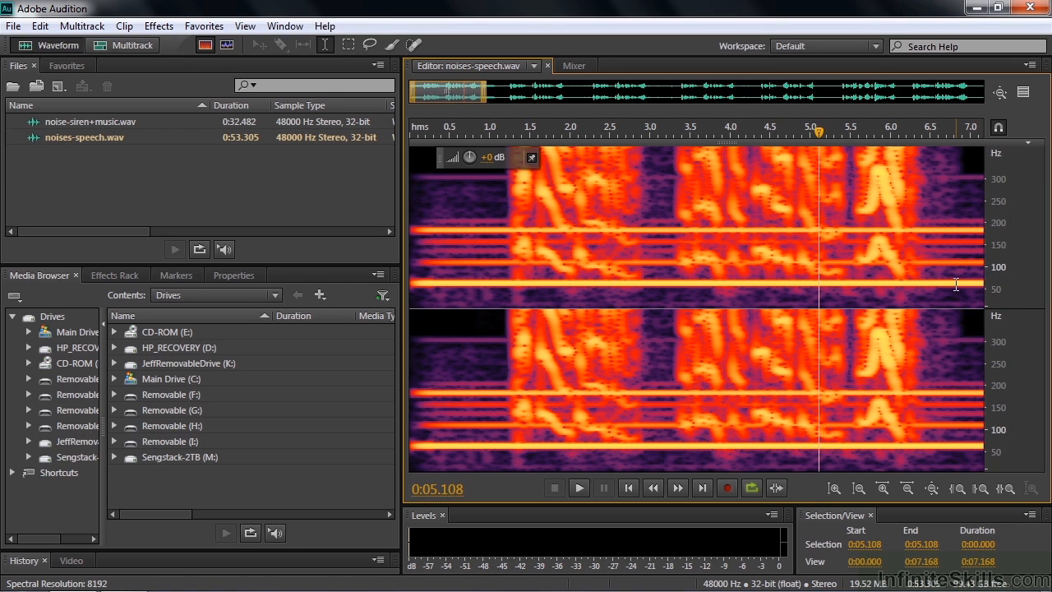
mouse_move(508, 278)
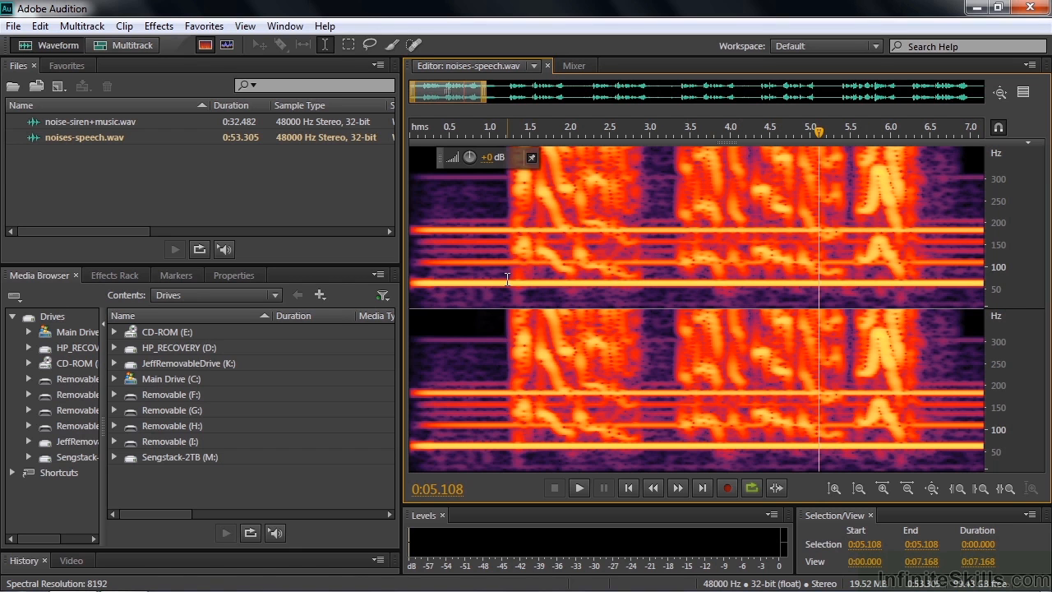
mouse_move(912, 277)
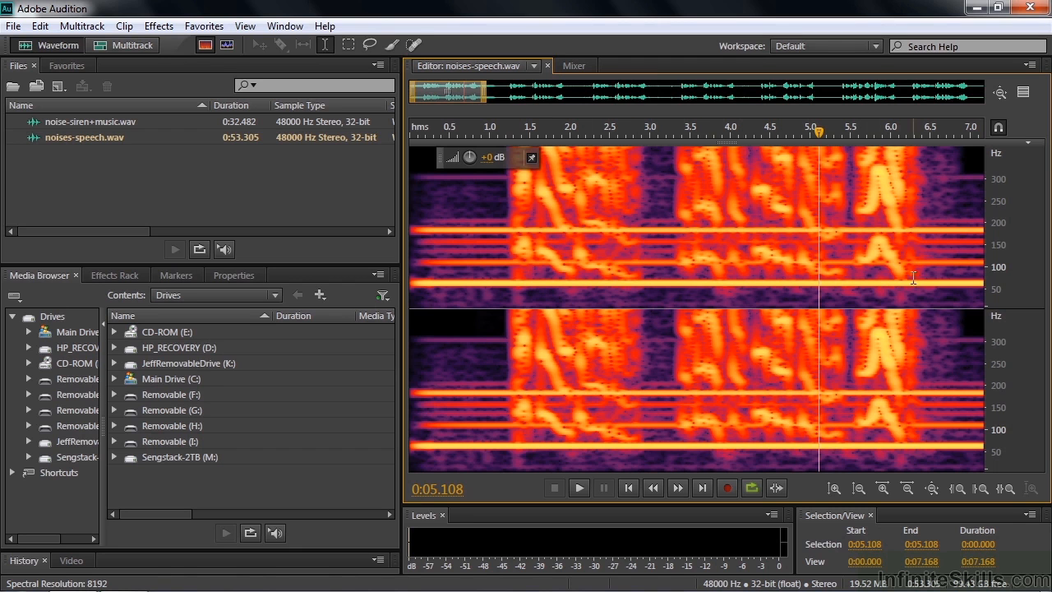
mouse_move(928, 283)
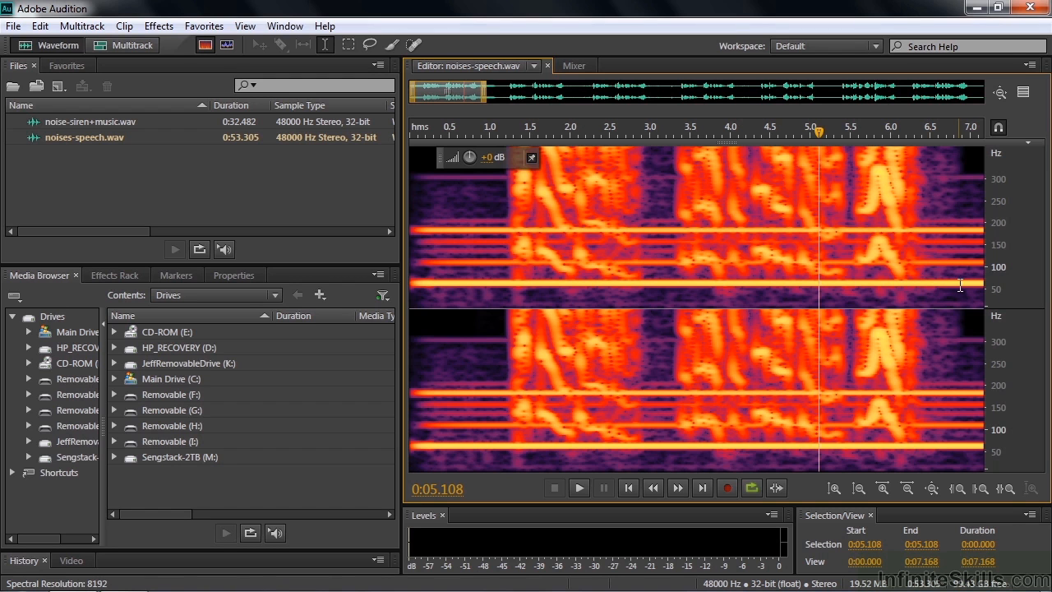
mouse_move(917, 145)
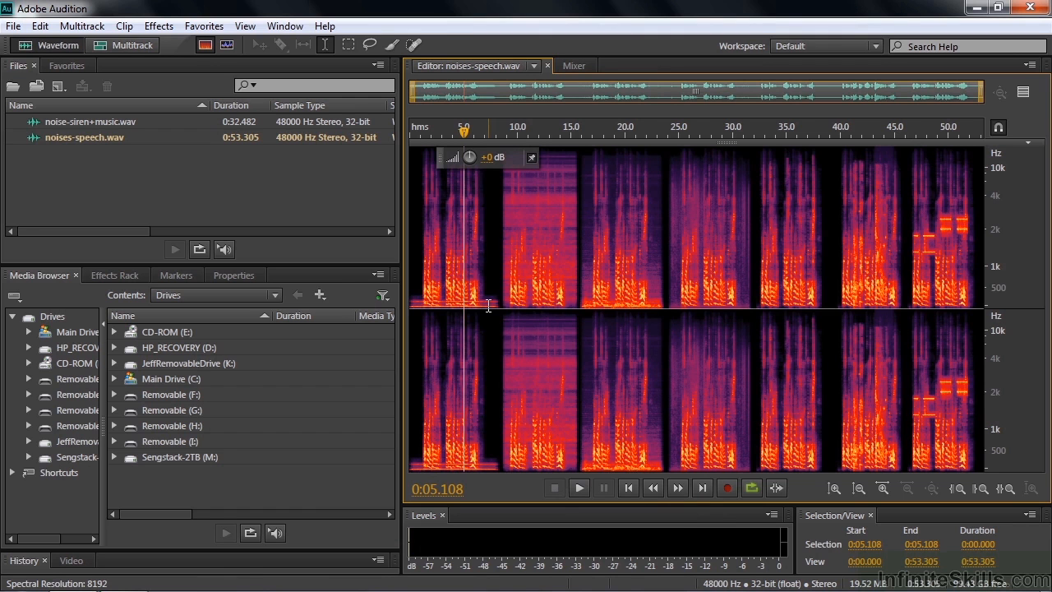
Decrease the spectral resolution to 512 from the frequency ruler's context menu.
right_click(995, 287)
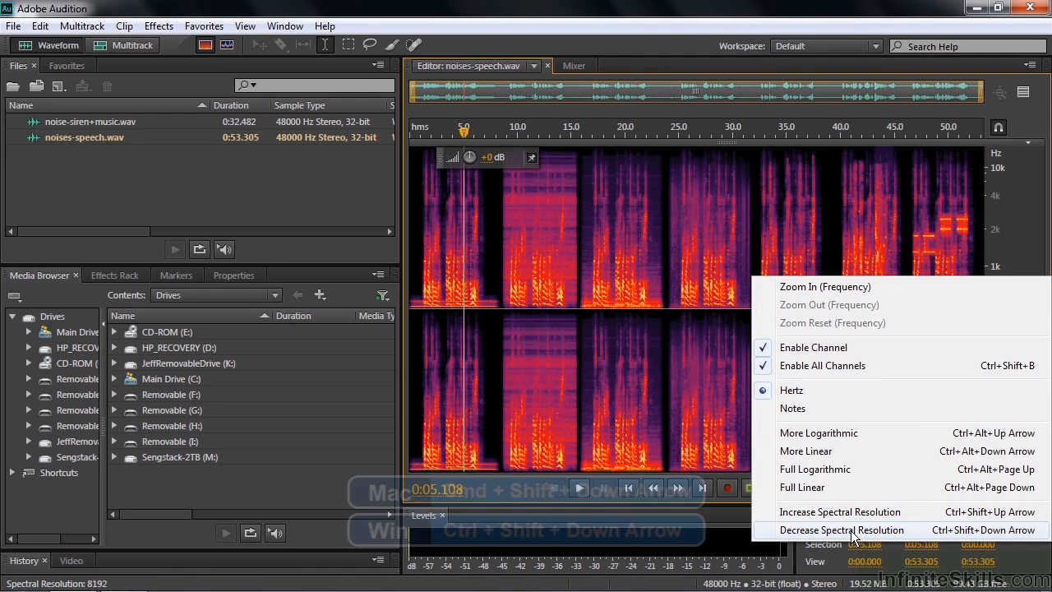
click(842, 529)
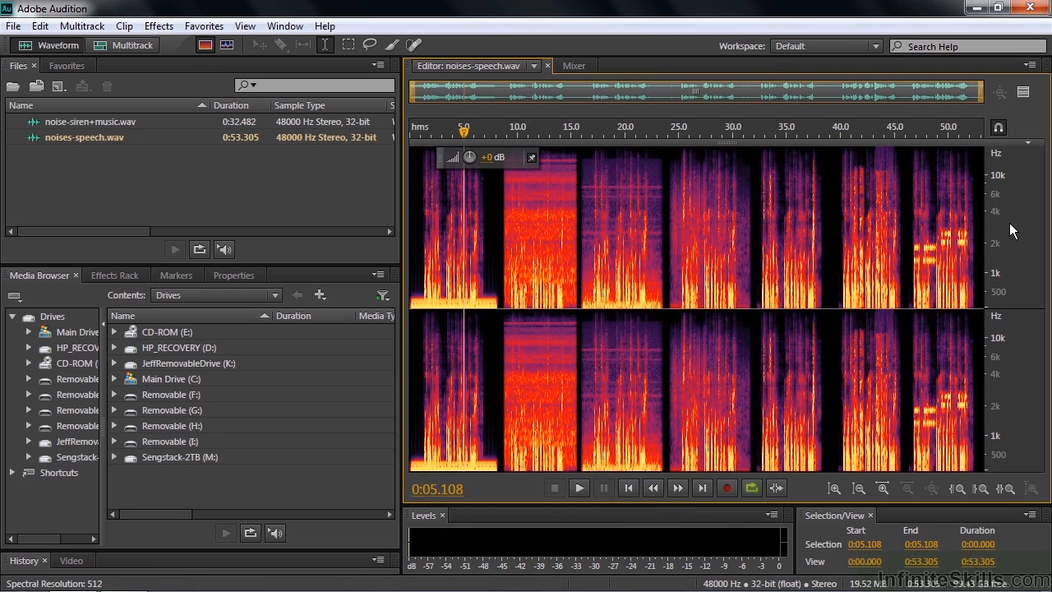
mouse_move(809, 292)
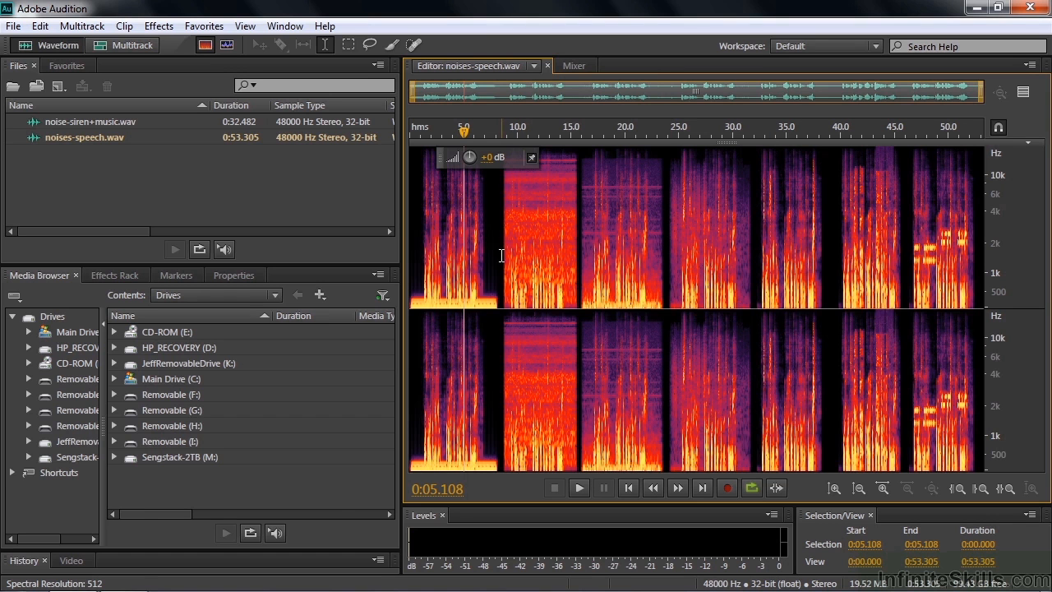
mouse_move(502, 134)
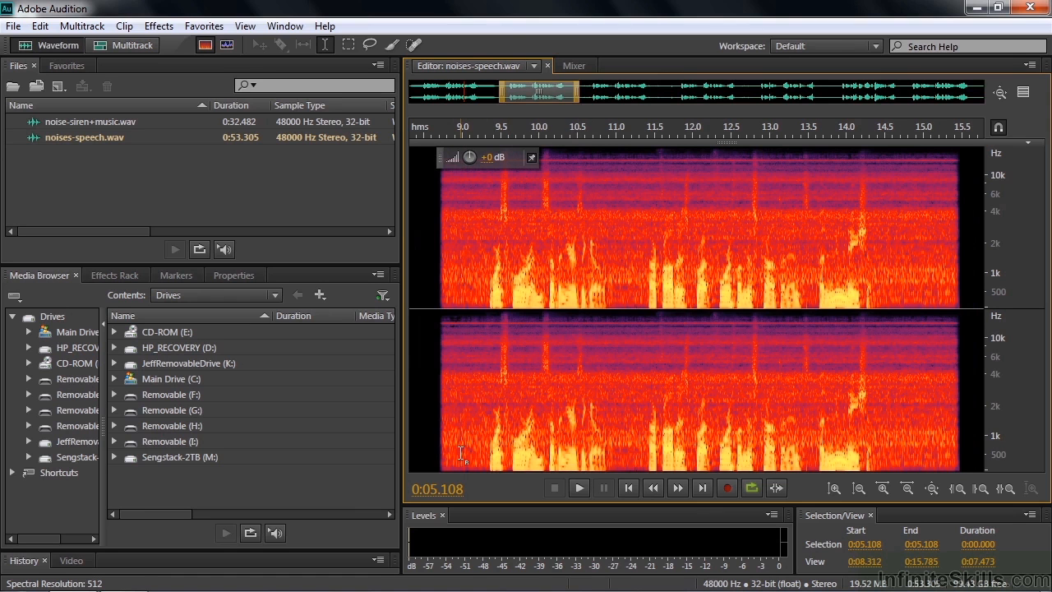
mouse_move(433, 418)
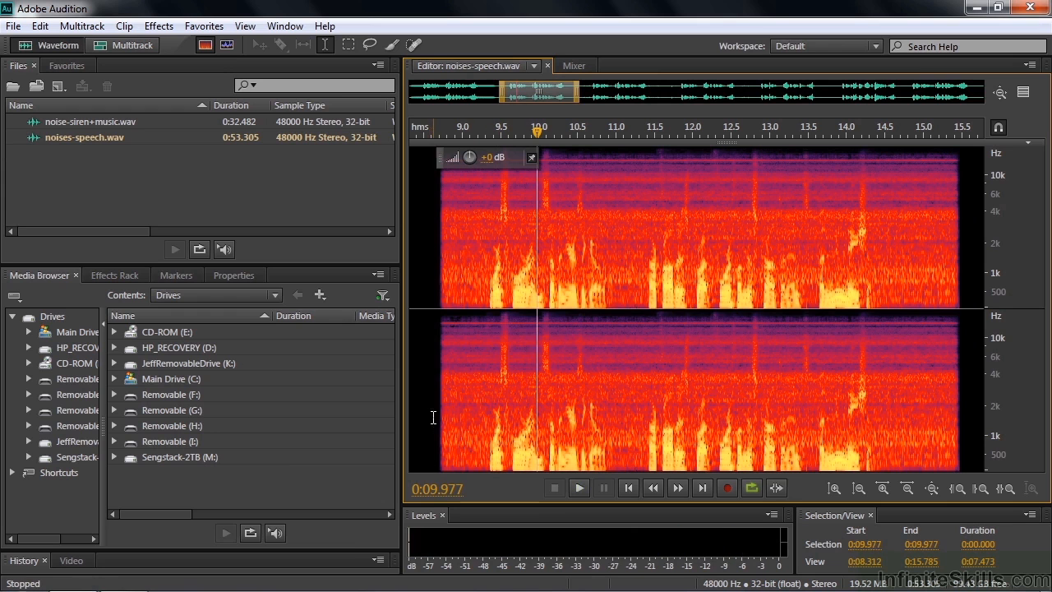
mouse_move(459, 437)
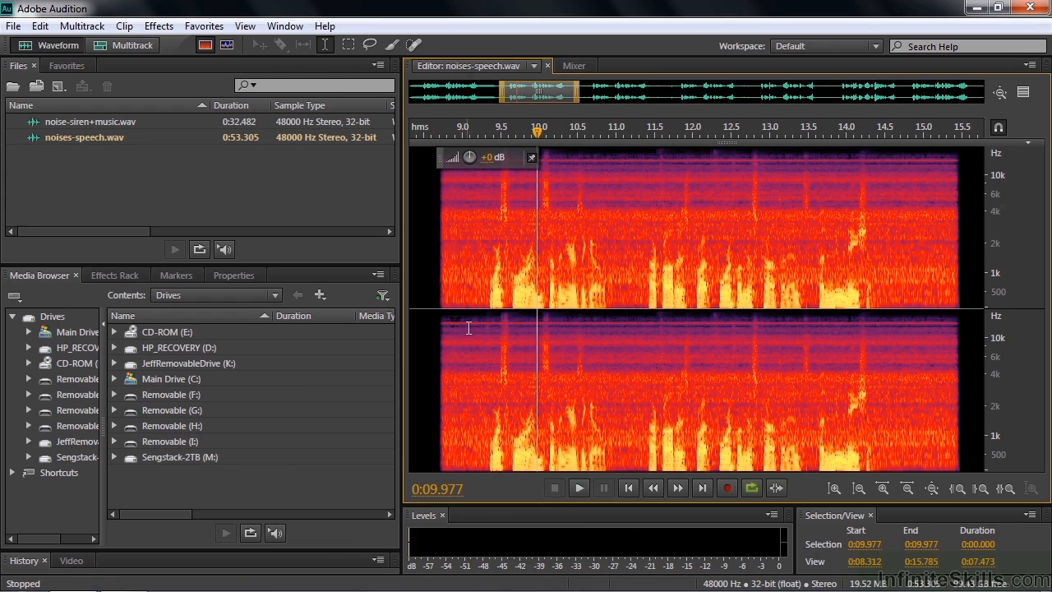
mouse_move(969, 333)
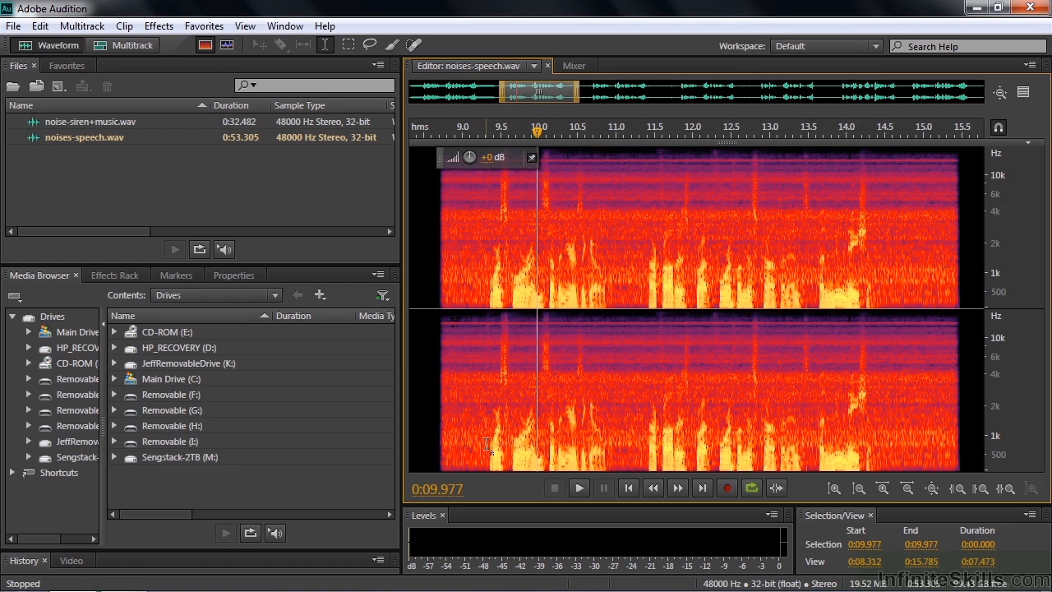
mouse_move(624, 448)
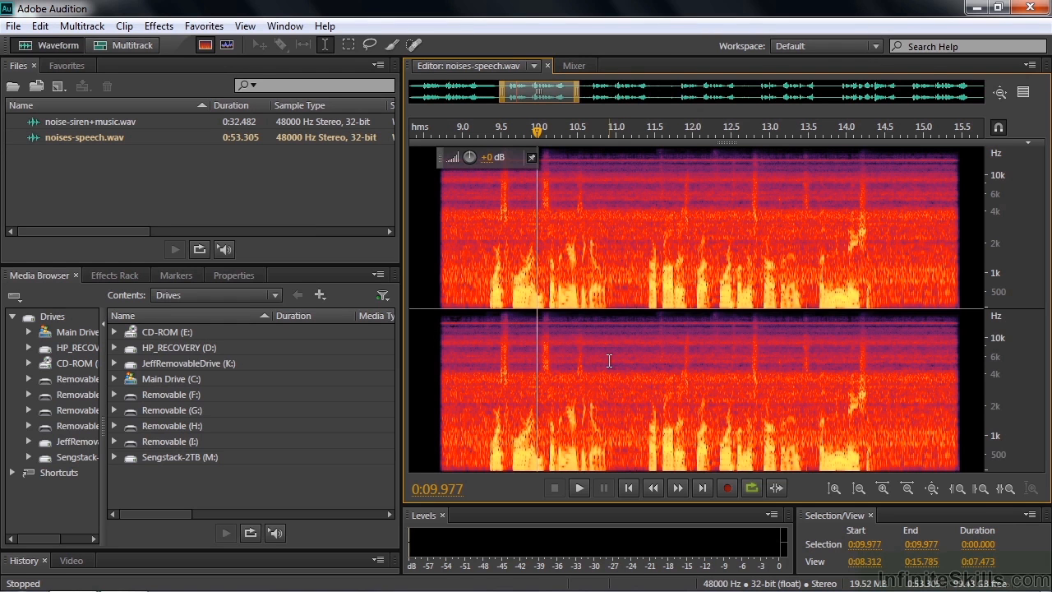
mouse_move(446, 289)
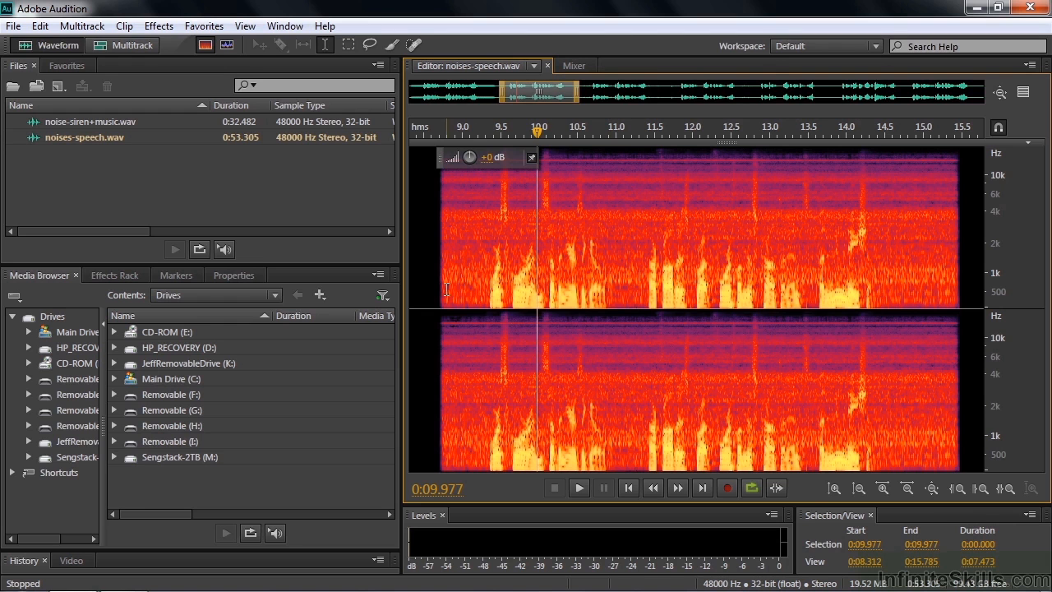
click(579, 487)
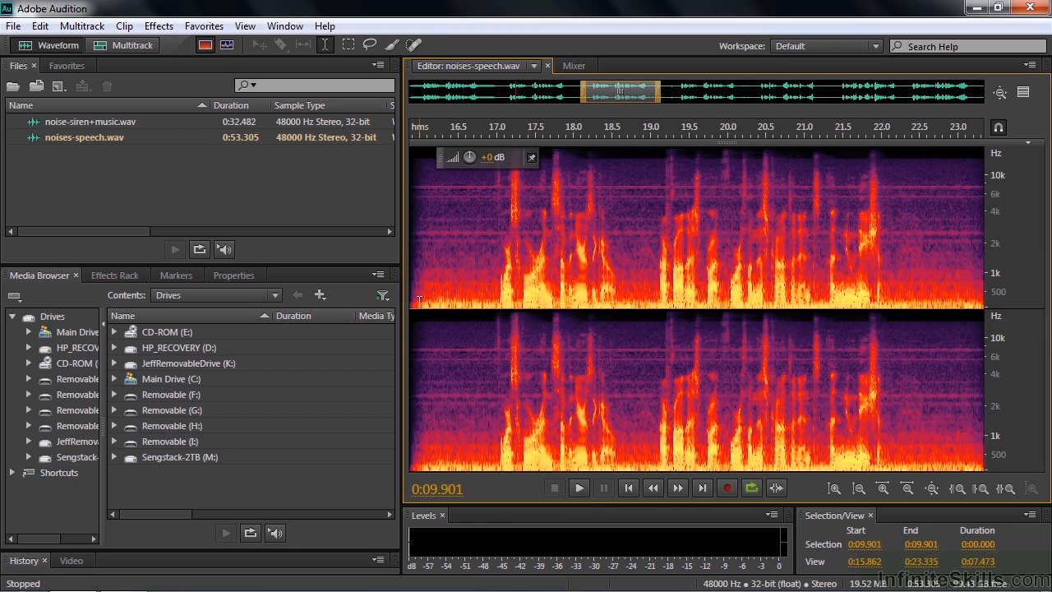
mouse_move(490, 301)
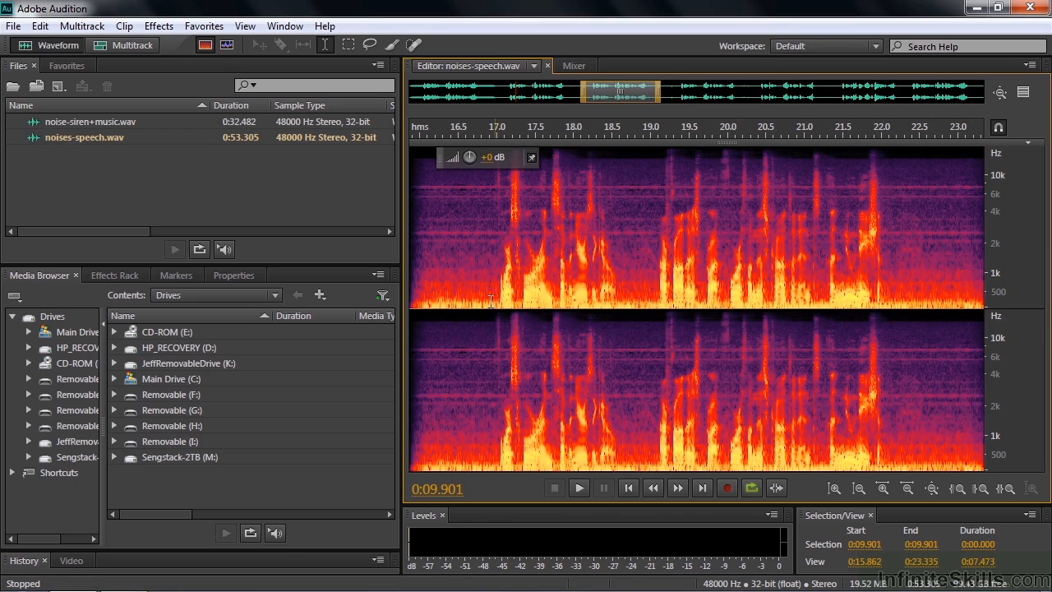
mouse_move(458, 205)
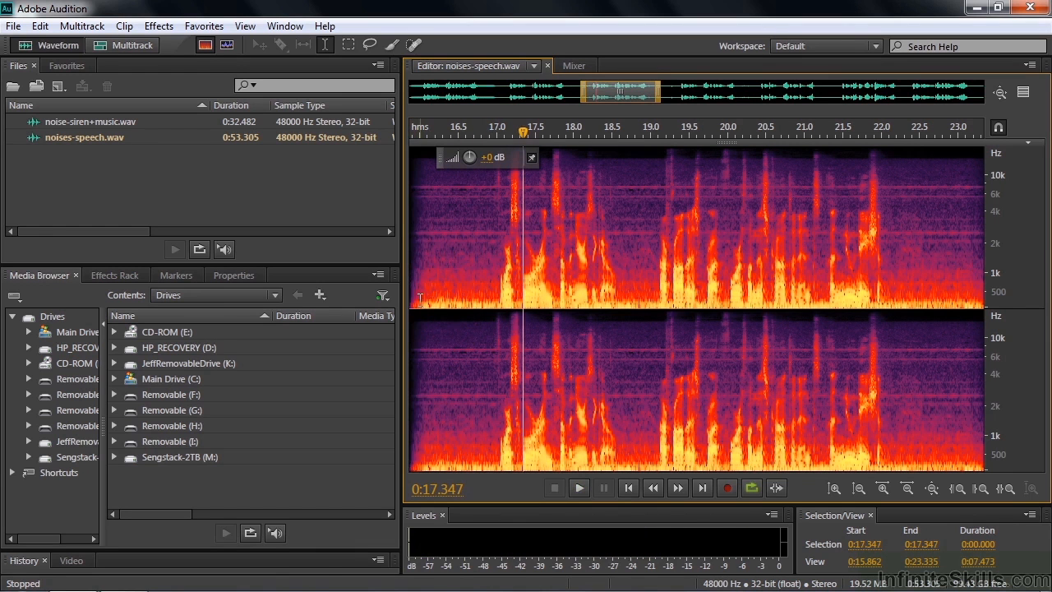
mouse_move(456, 195)
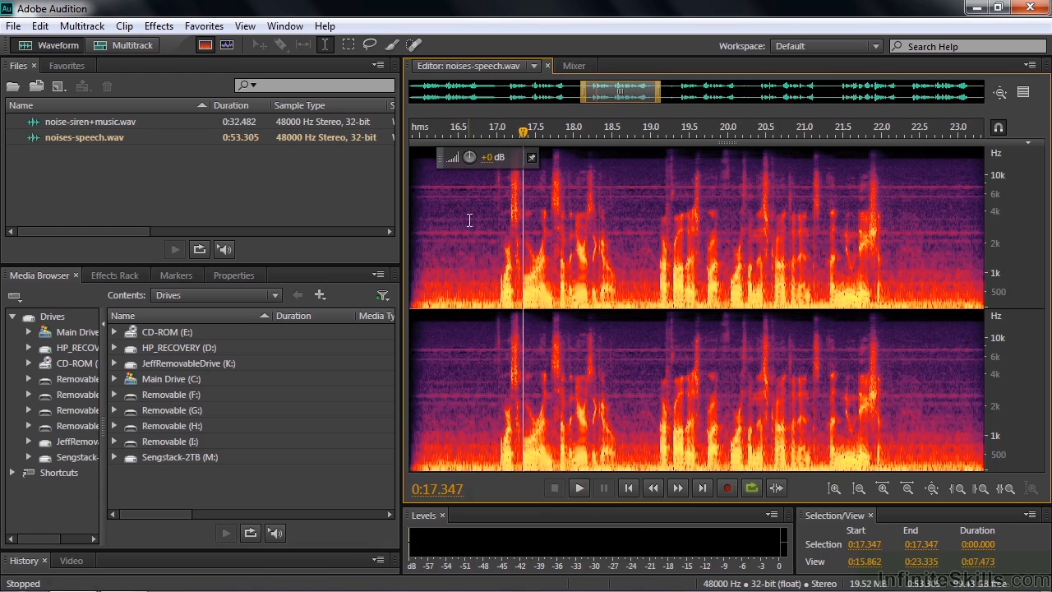
mouse_move(480, 304)
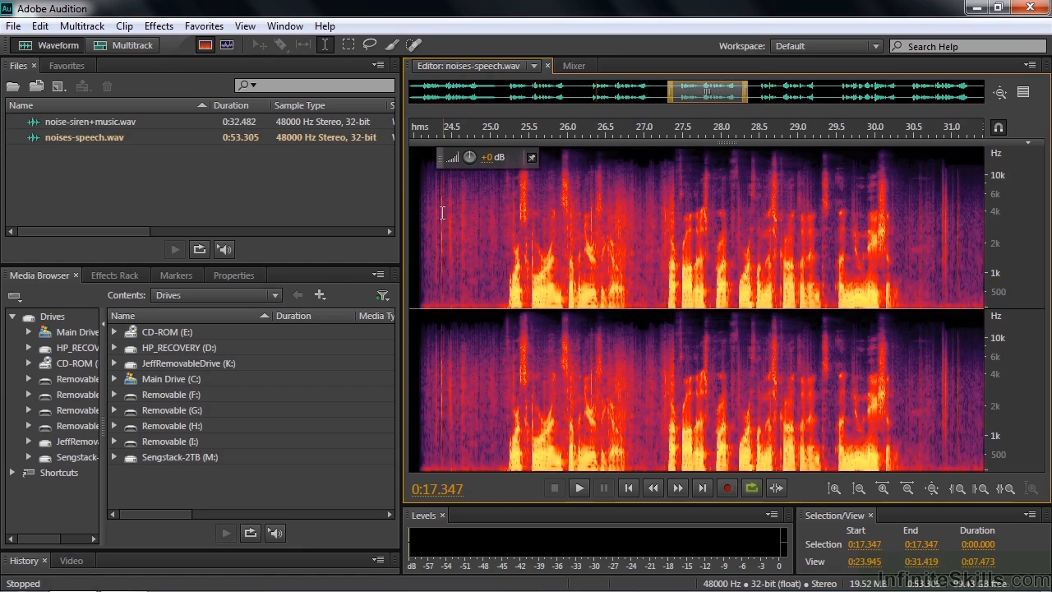
mouse_move(447, 270)
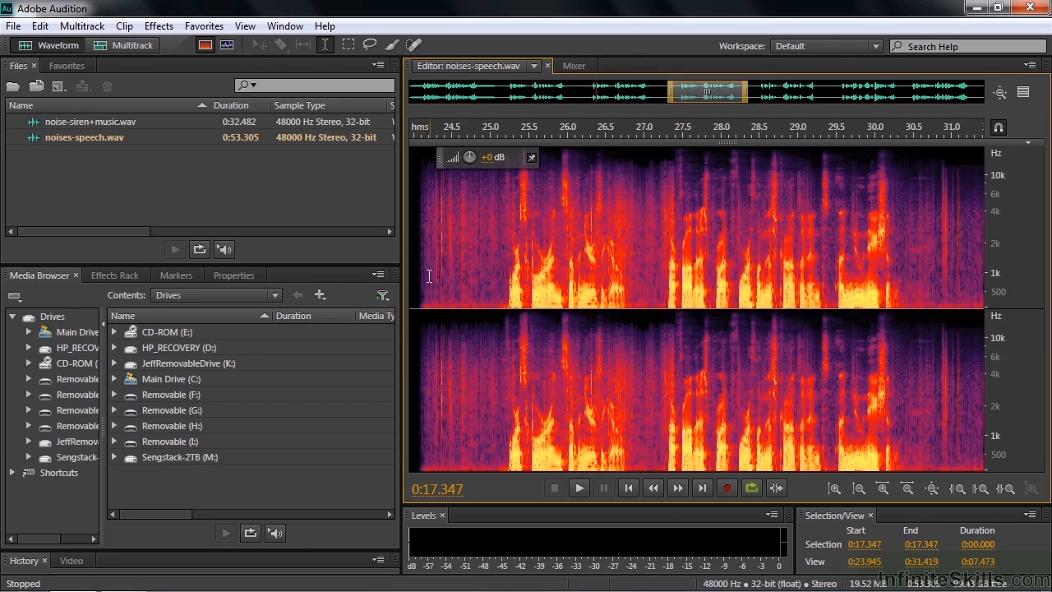
Play the speech from about 24 seconds, stopping at 0:26.042.
click(579, 488)
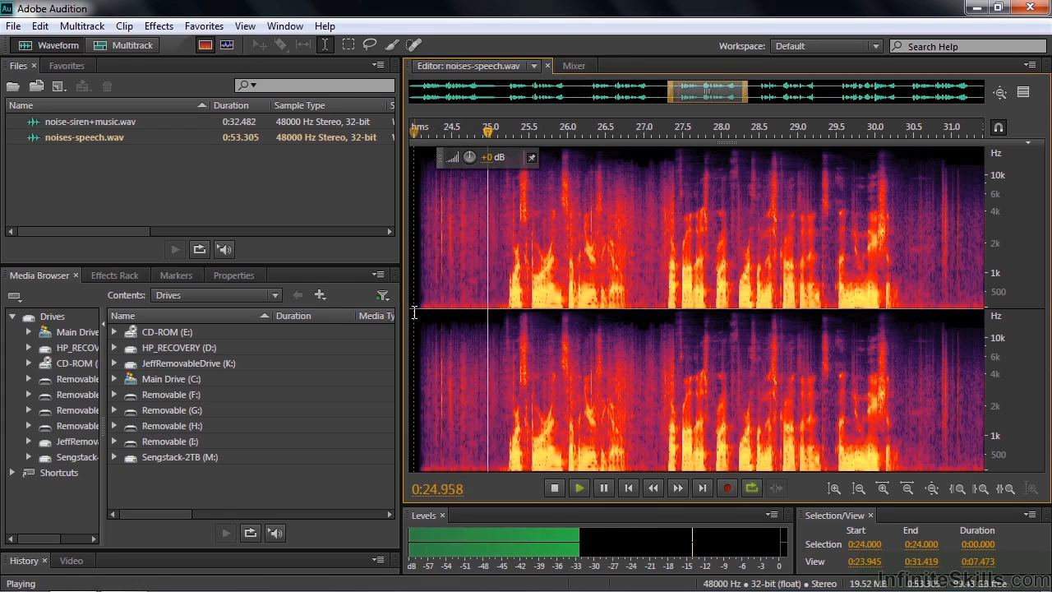
click(554, 487)
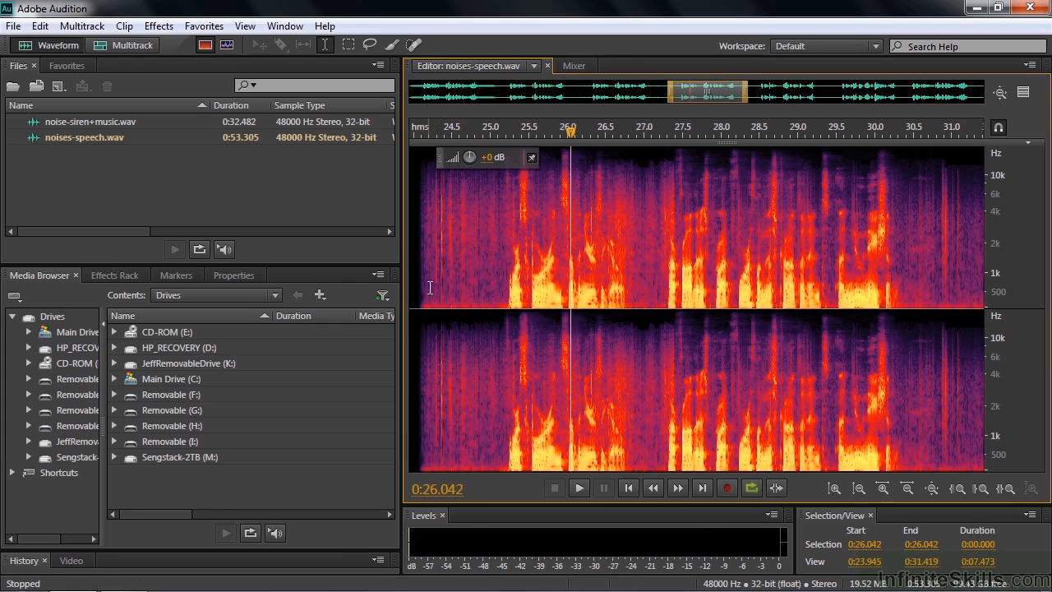
mouse_move(438, 238)
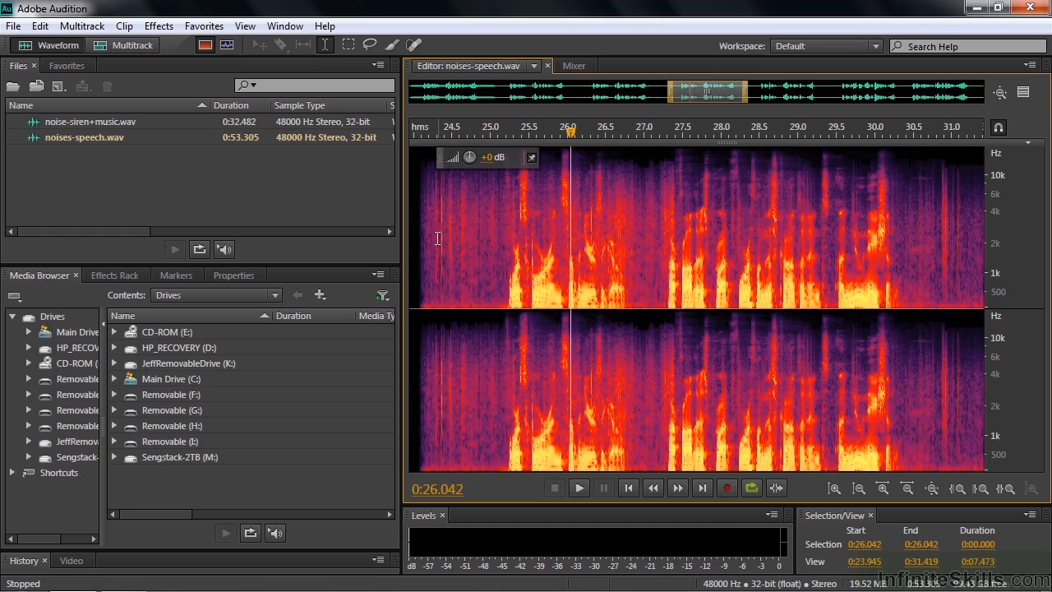
mouse_move(435, 224)
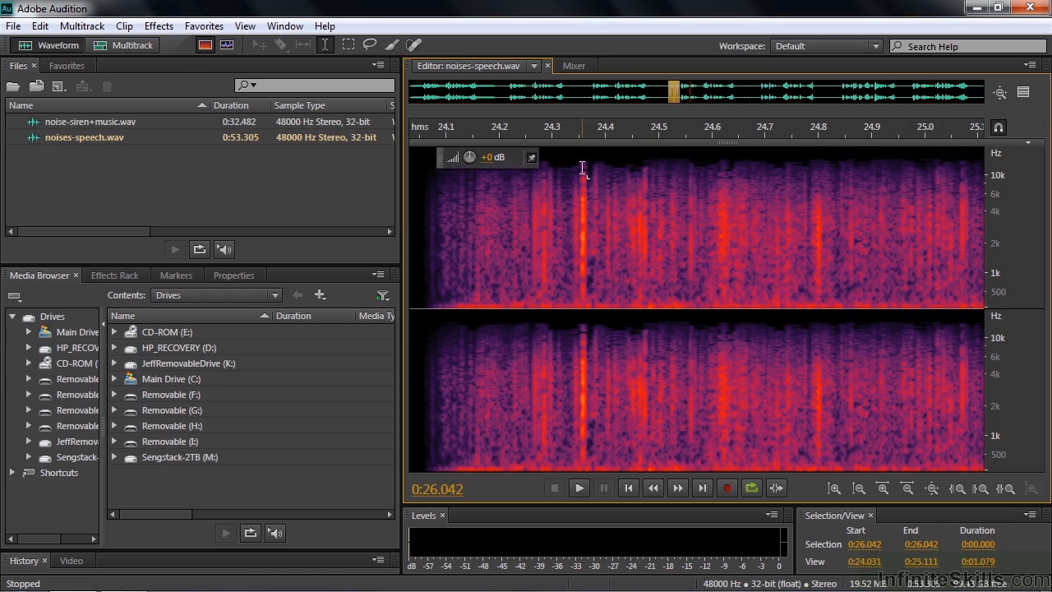
mouse_move(585, 184)
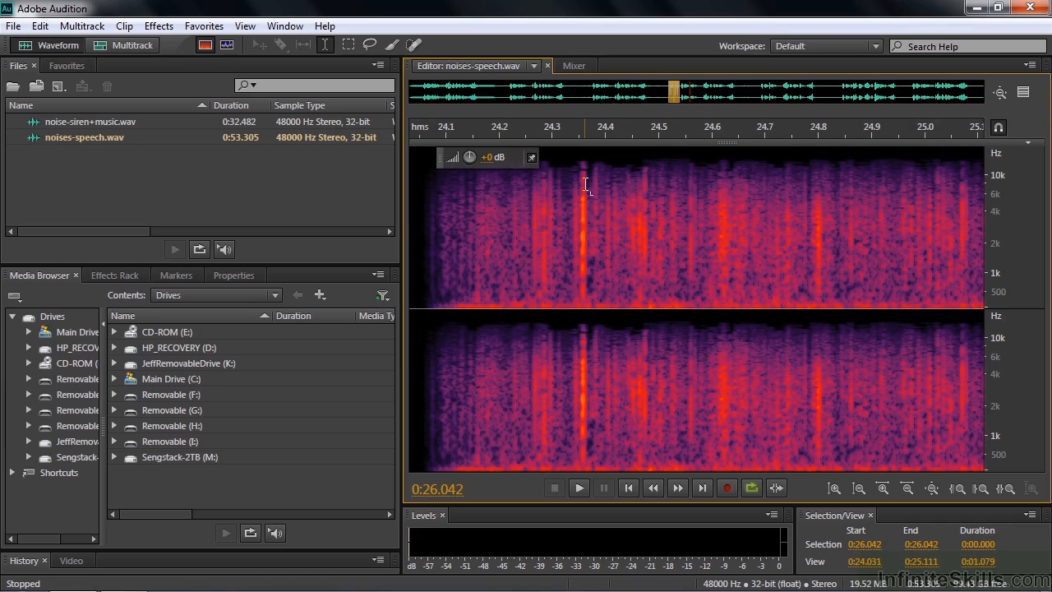
mouse_move(582, 298)
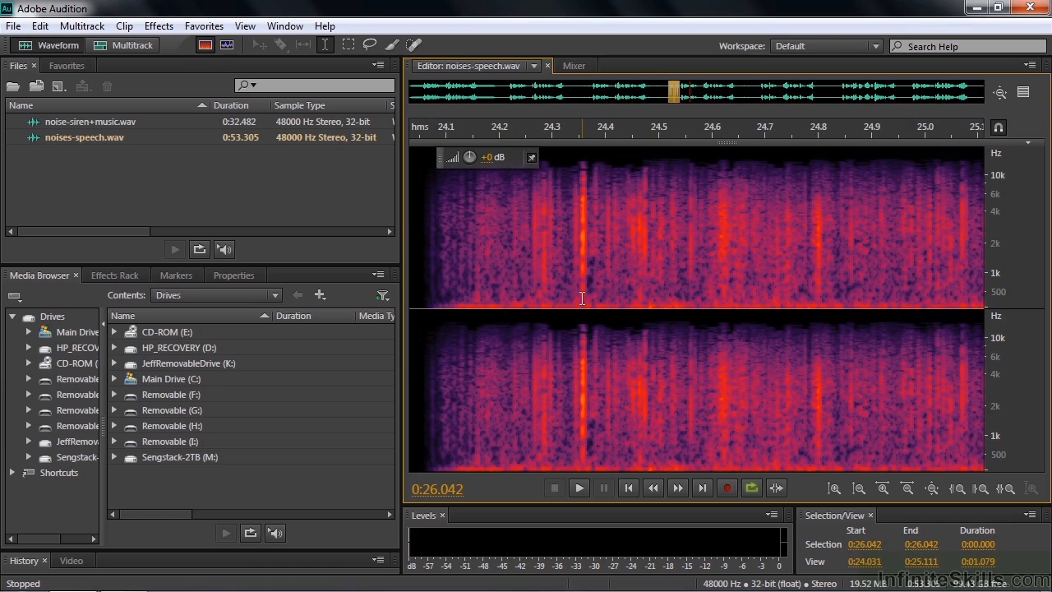
mouse_move(584, 240)
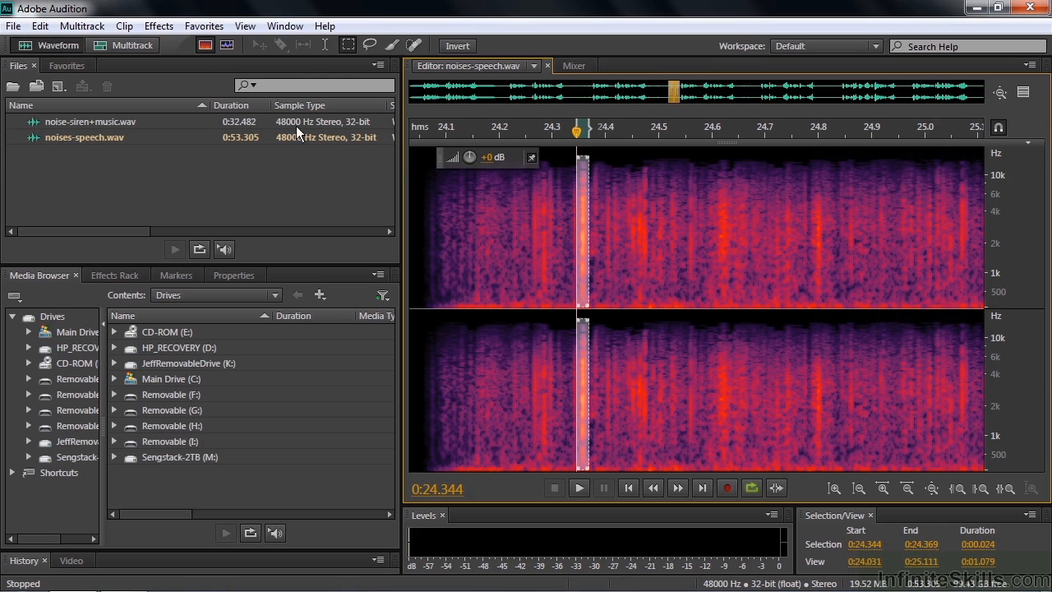
Apply Favorites > Auto Heal to the 24.344-second click, then undo it.
click(204, 25)
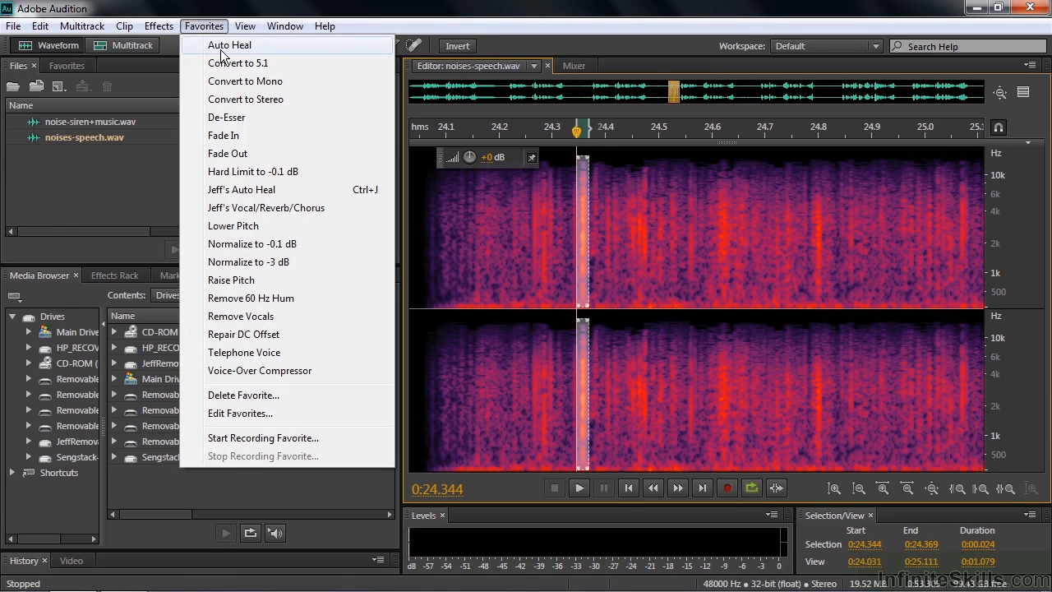
click(230, 45)
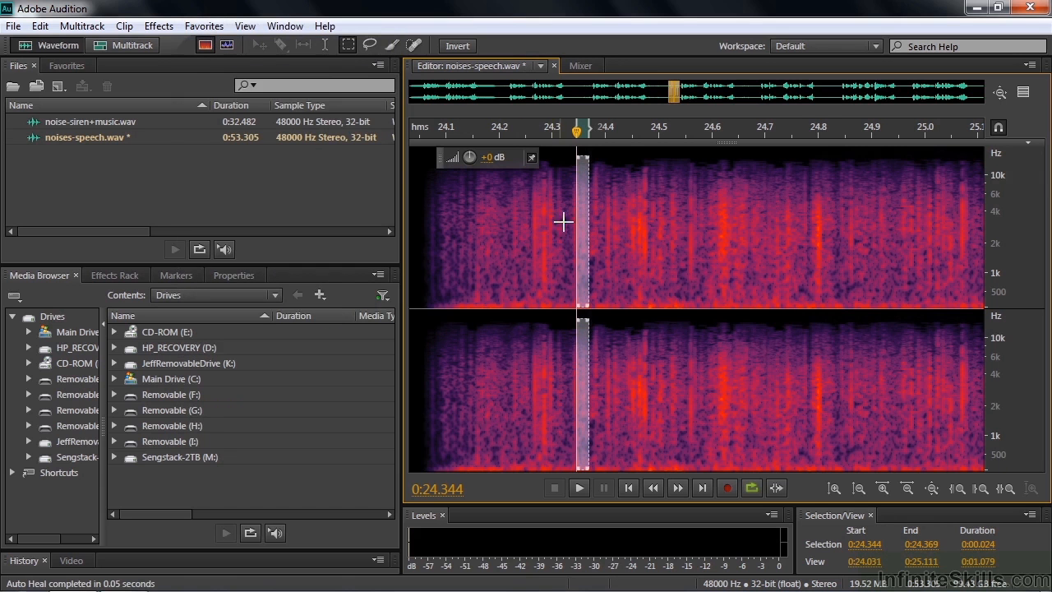
mouse_move(651, 200)
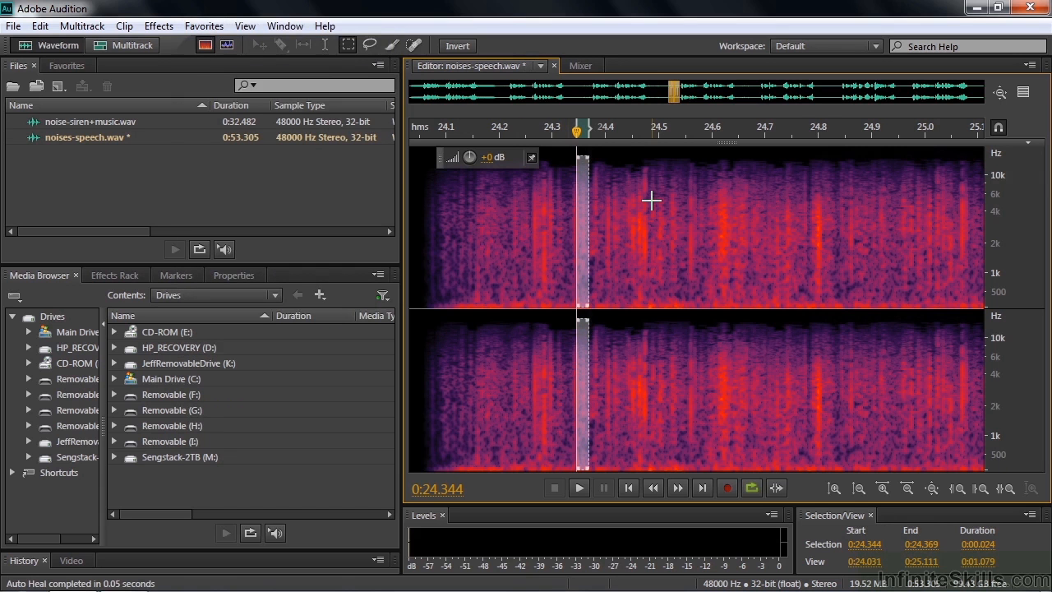
key(ctrl+z)
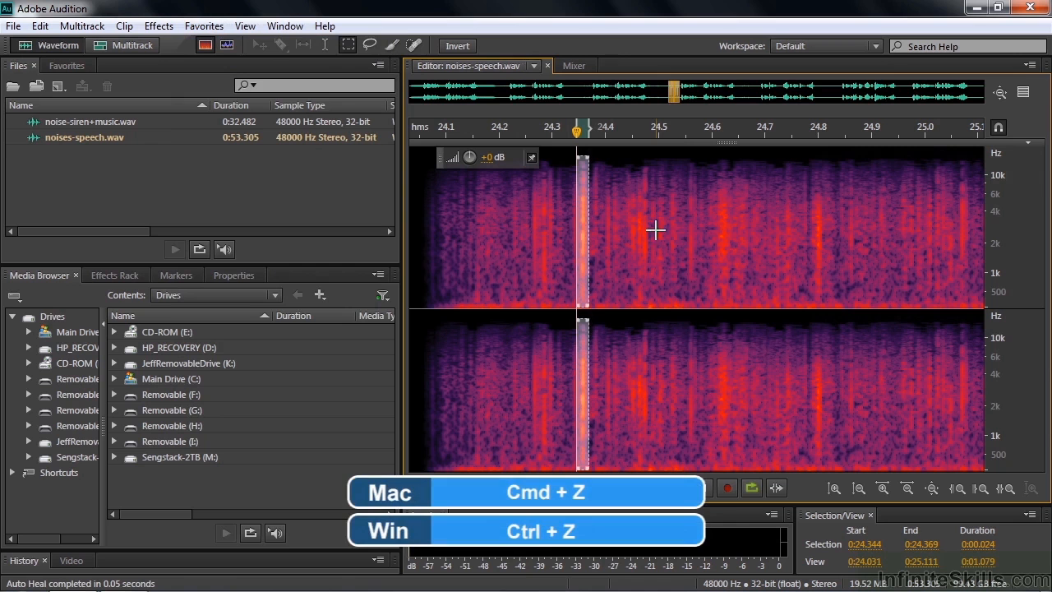
mouse_move(526, 222)
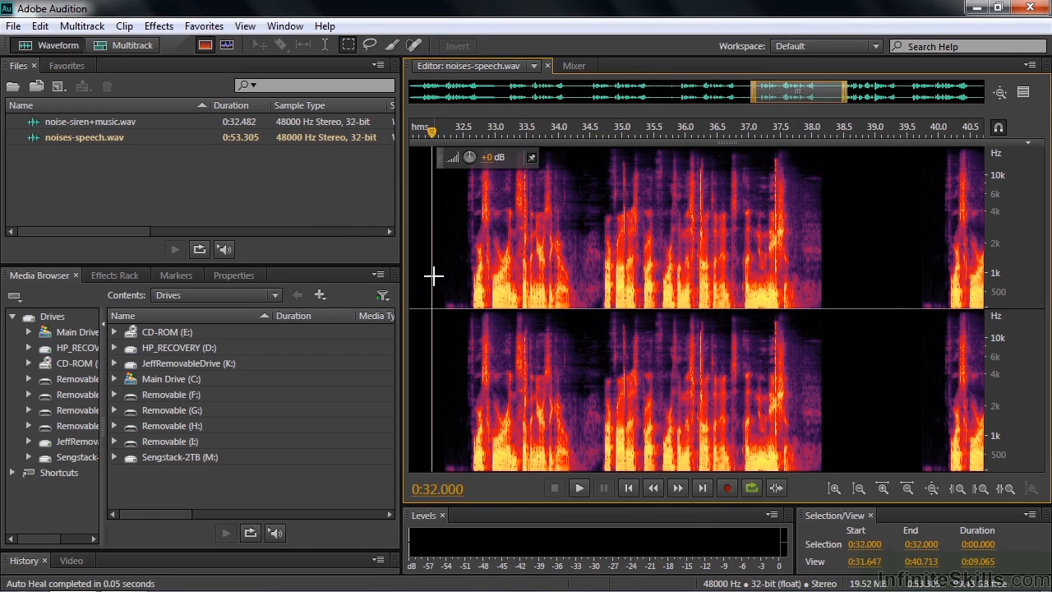
Listen to the speech passage from 32 seconds, resuming around 35.3 seconds.
click(578, 487)
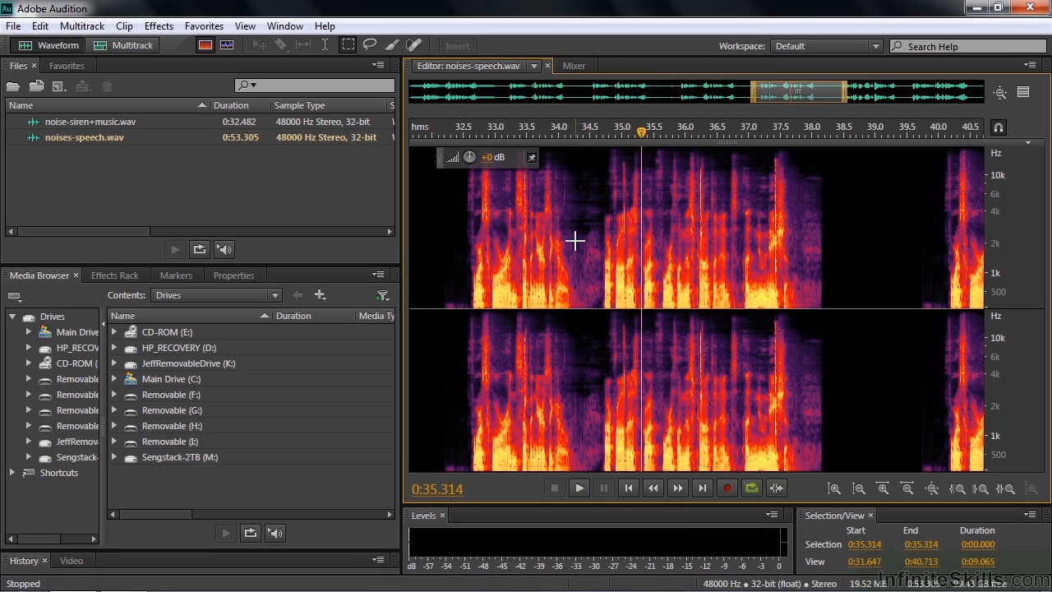
mouse_move(583, 238)
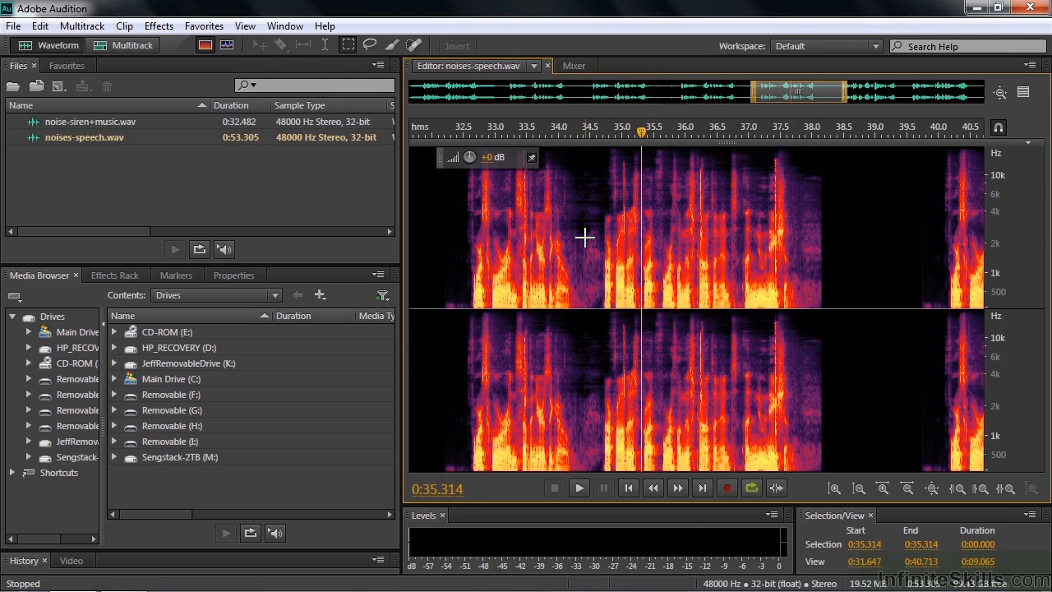
click(579, 487)
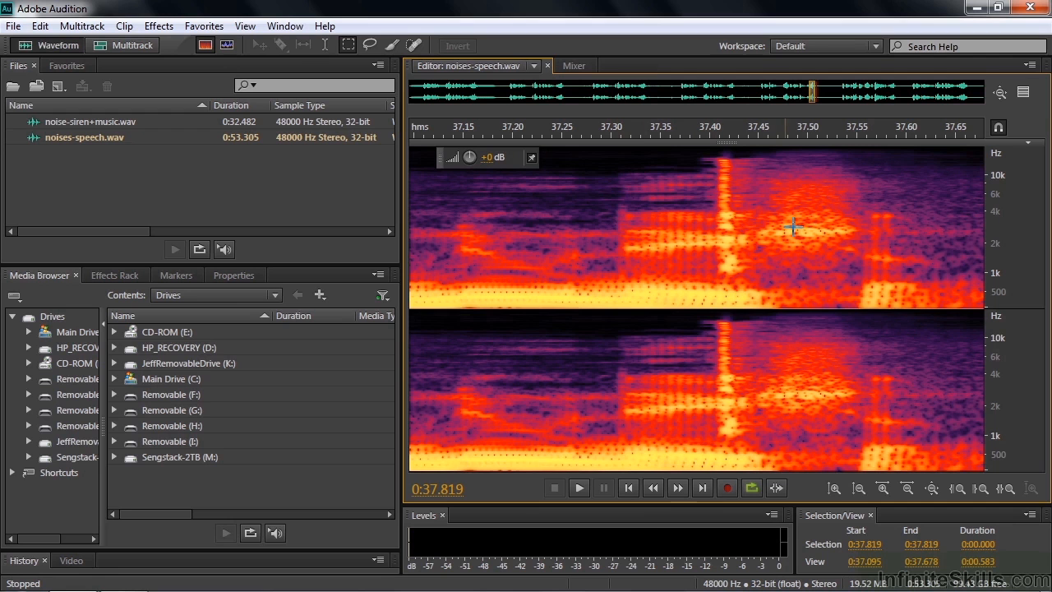
mouse_move(724, 293)
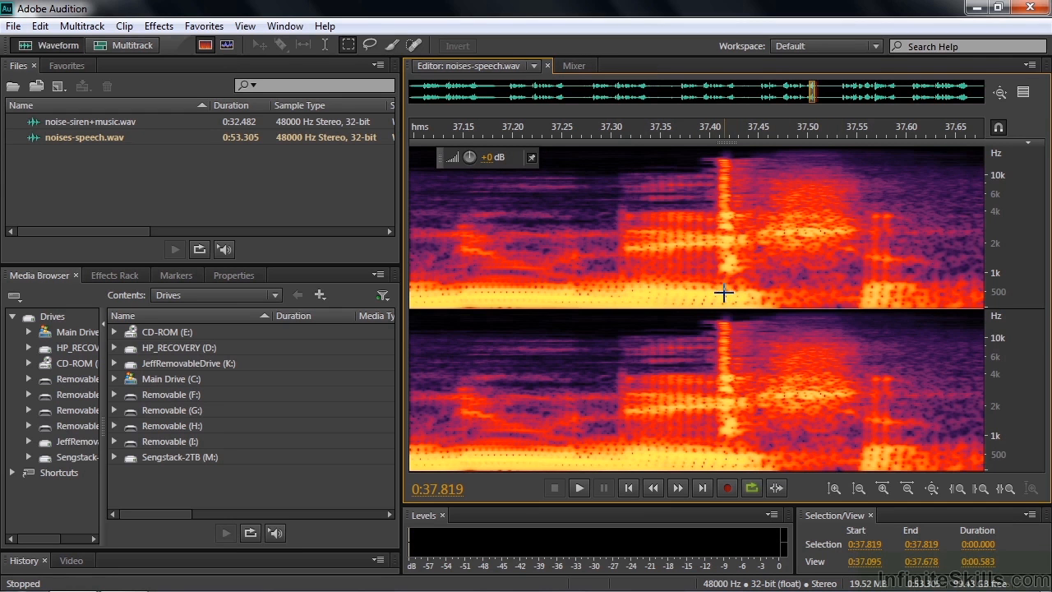
click(579, 487)
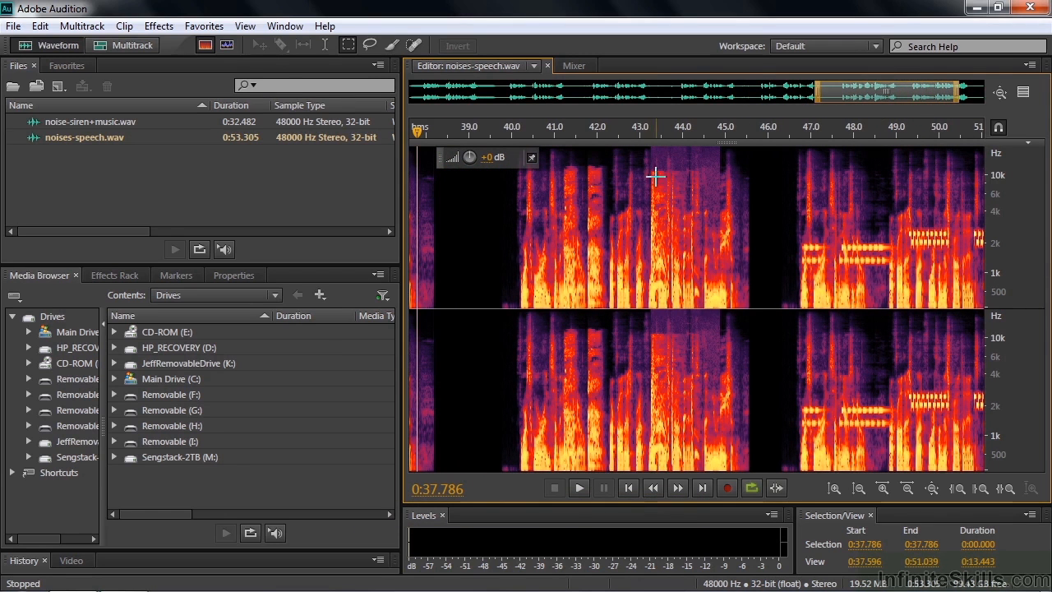
mouse_move(597, 166)
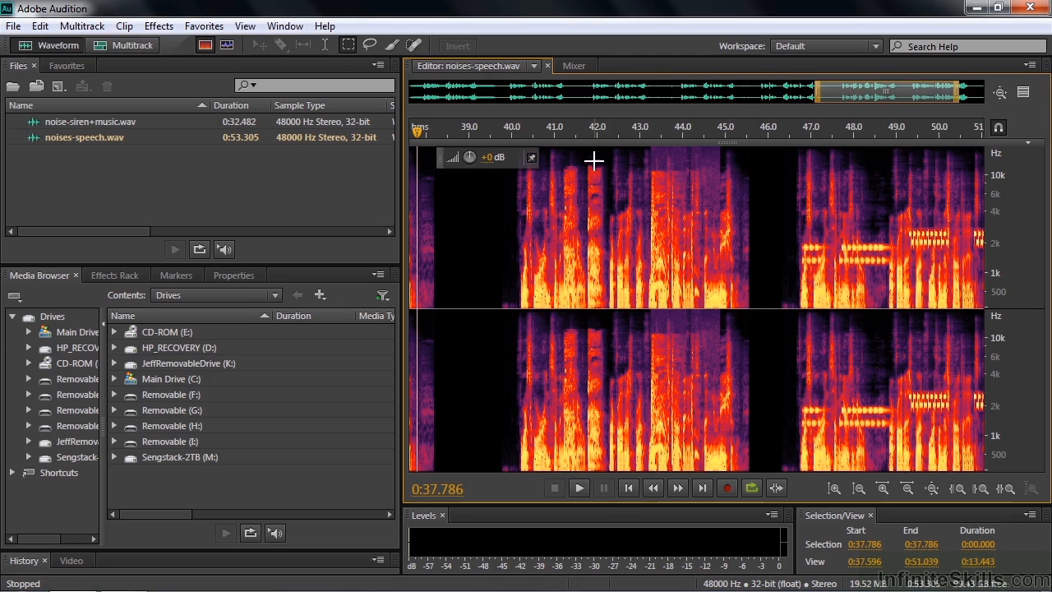
mouse_move(504, 279)
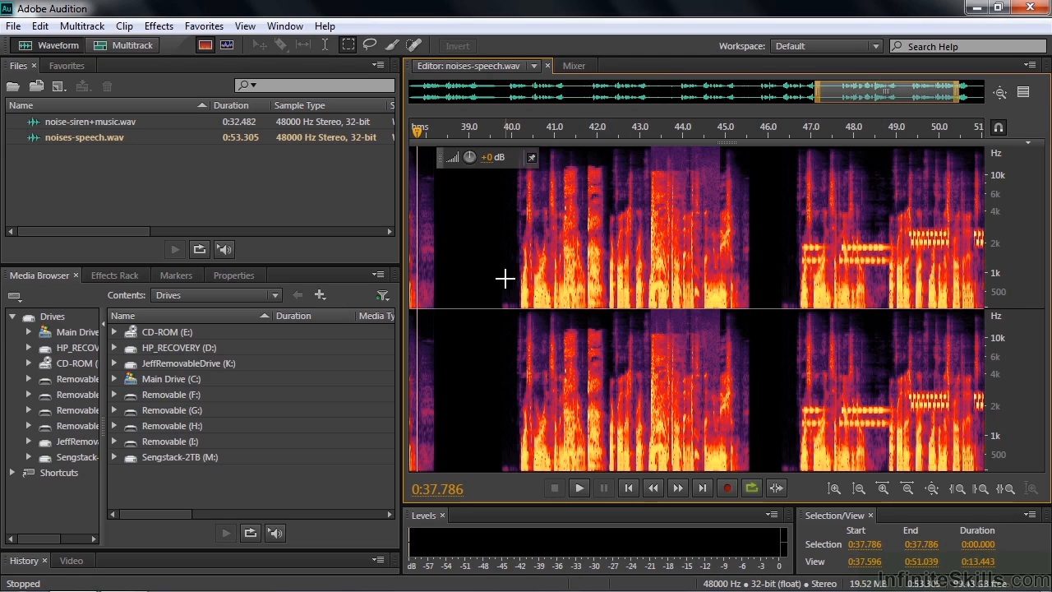
mouse_move(595, 162)
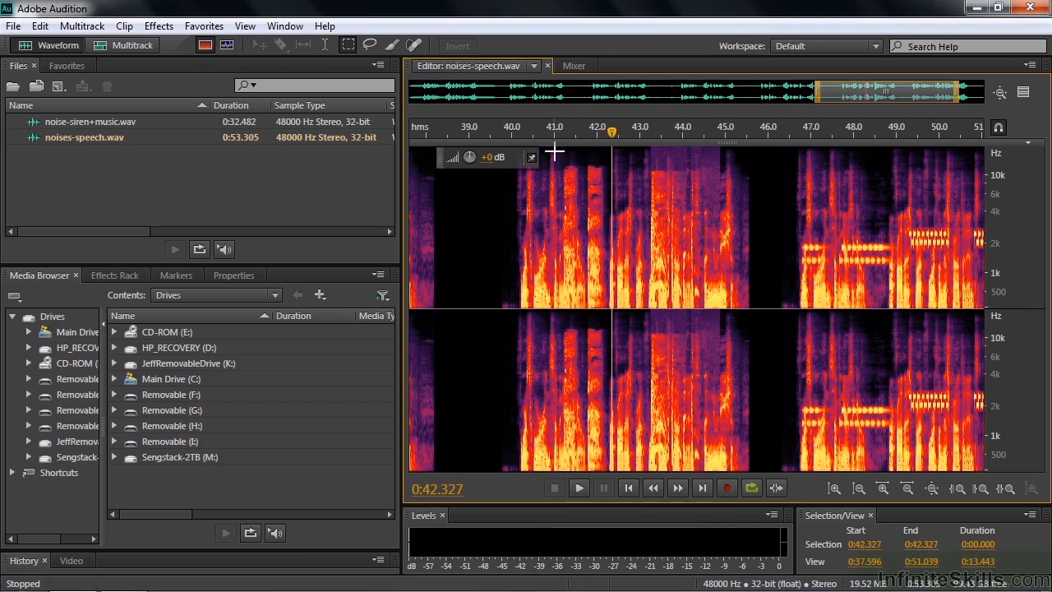
mouse_move(584, 156)
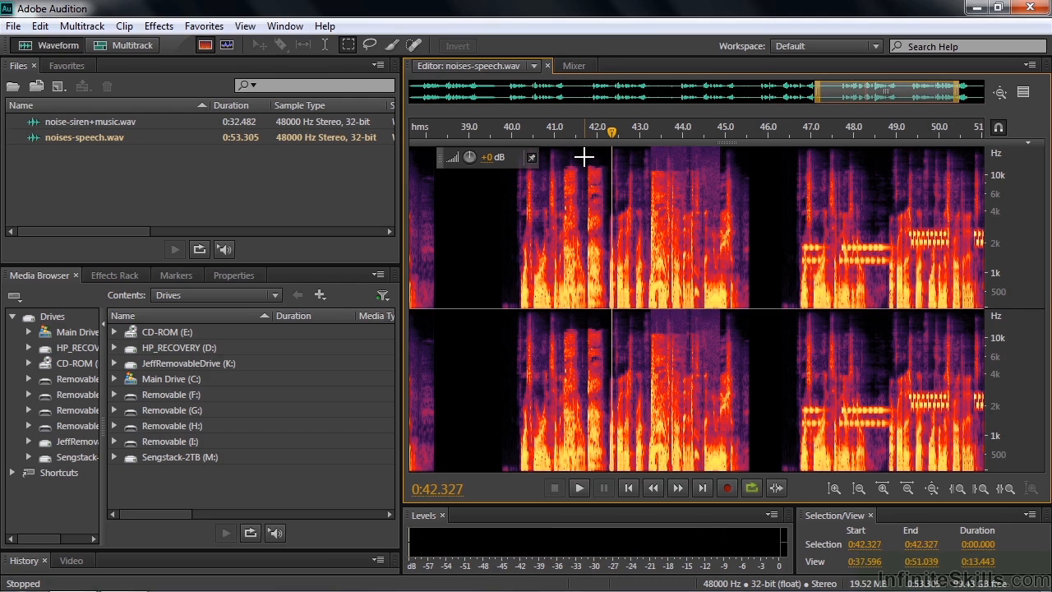
mouse_move(610, 136)
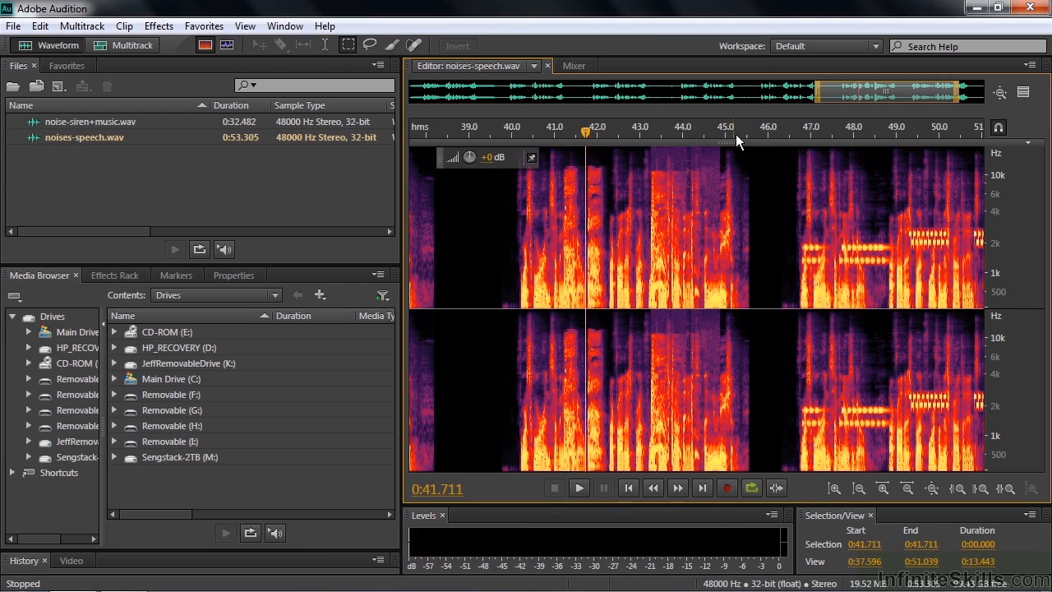
Place the playhead on the click streaks near 42 seconds, ending at 0:41.803.
click(685, 180)
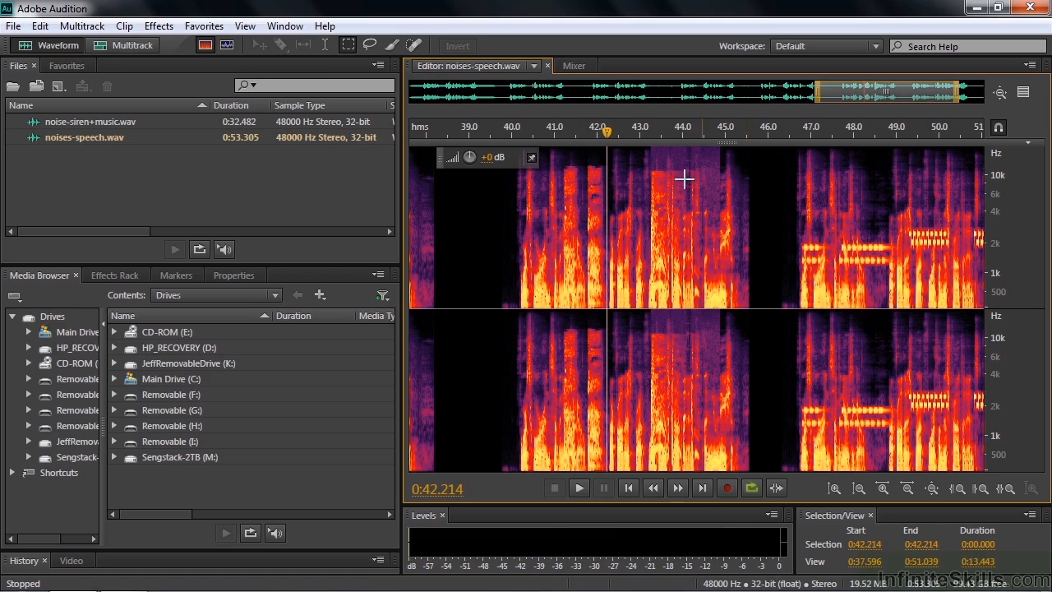
click(562, 132)
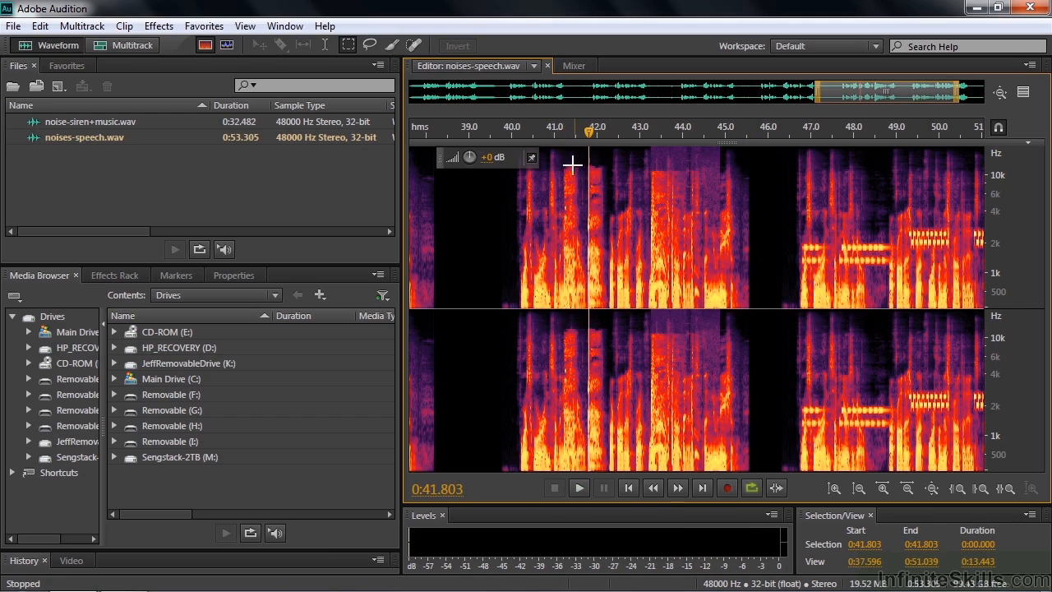
mouse_move(573, 284)
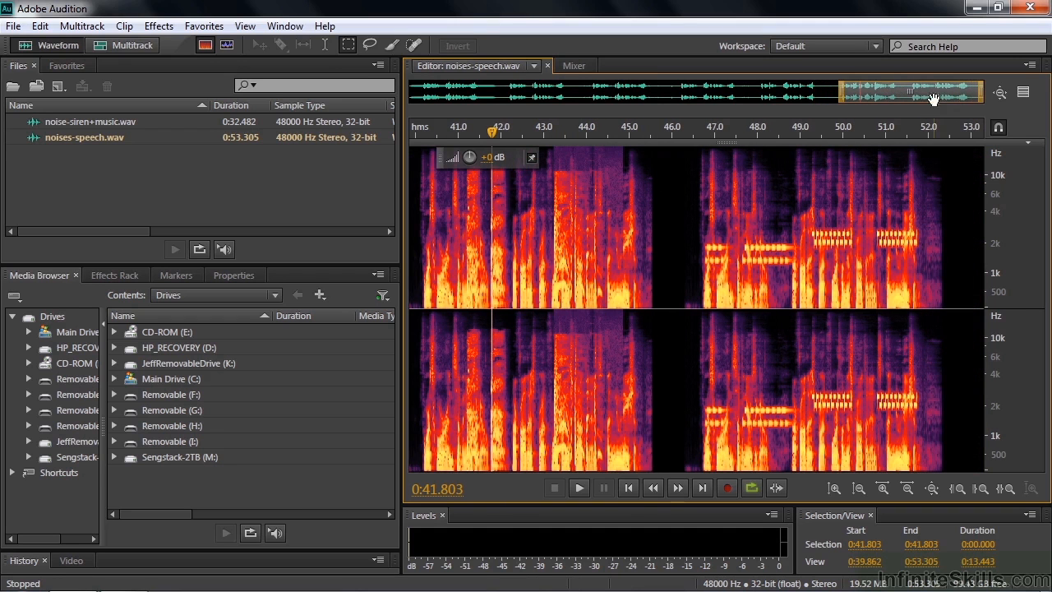
mouse_move(923, 240)
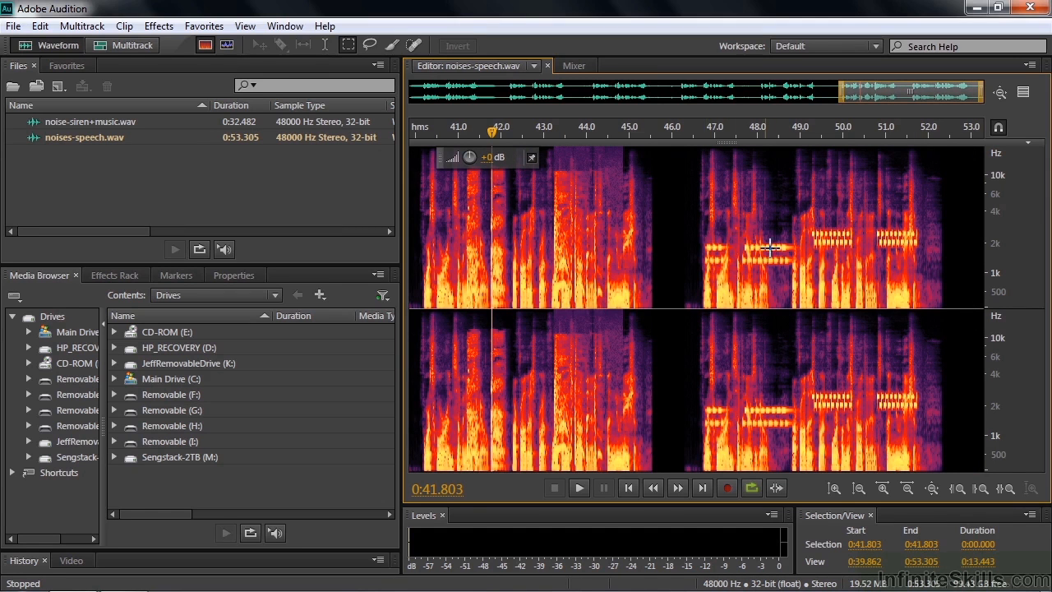
Select the sub-2 kHz tone band from 46.747 to 53.305 seconds and play it.
click(711, 259)
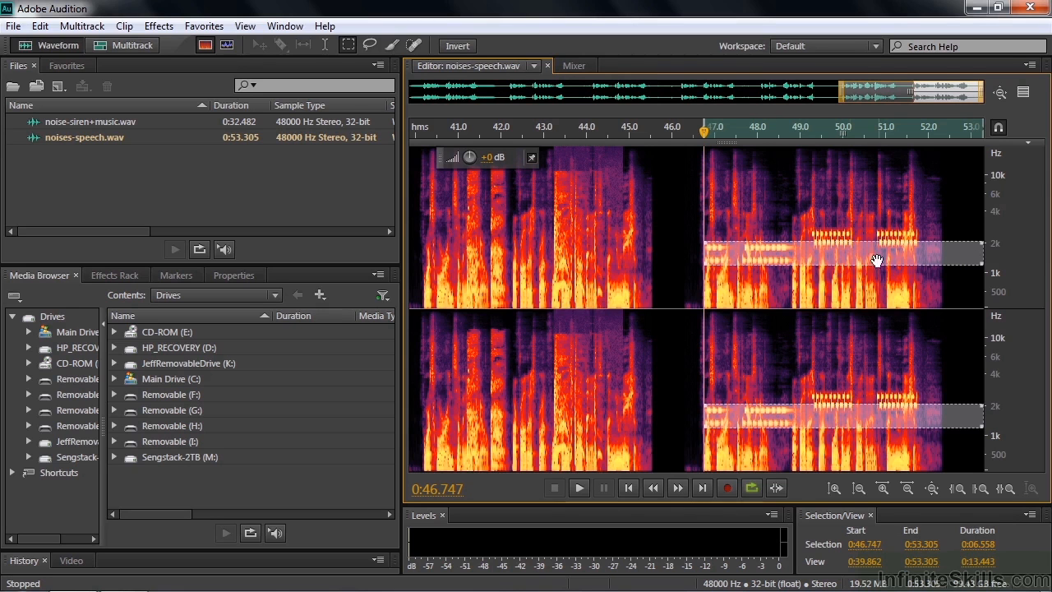
mouse_move(850, 284)
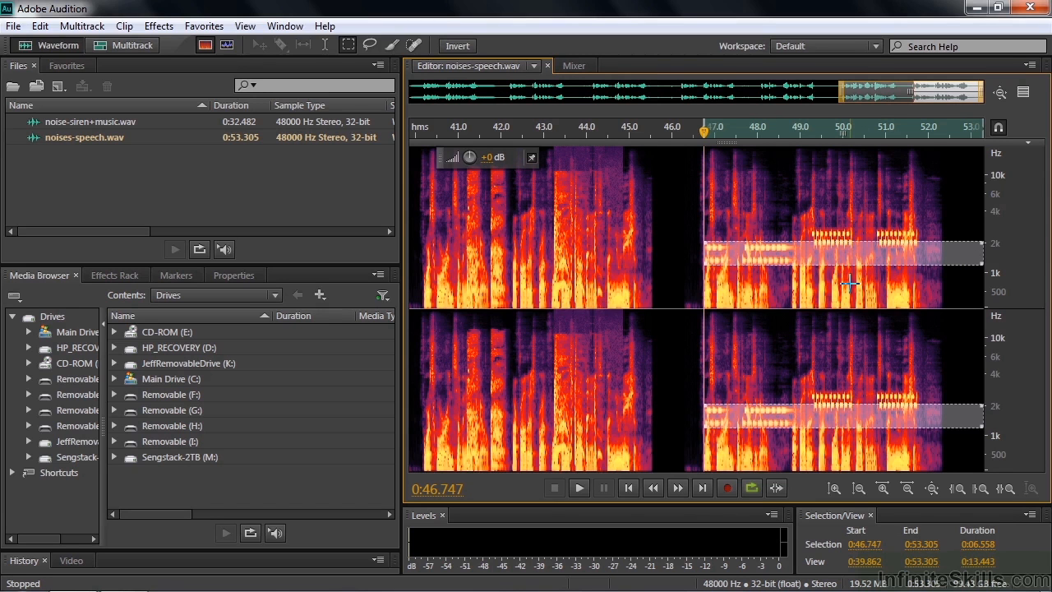
click(579, 488)
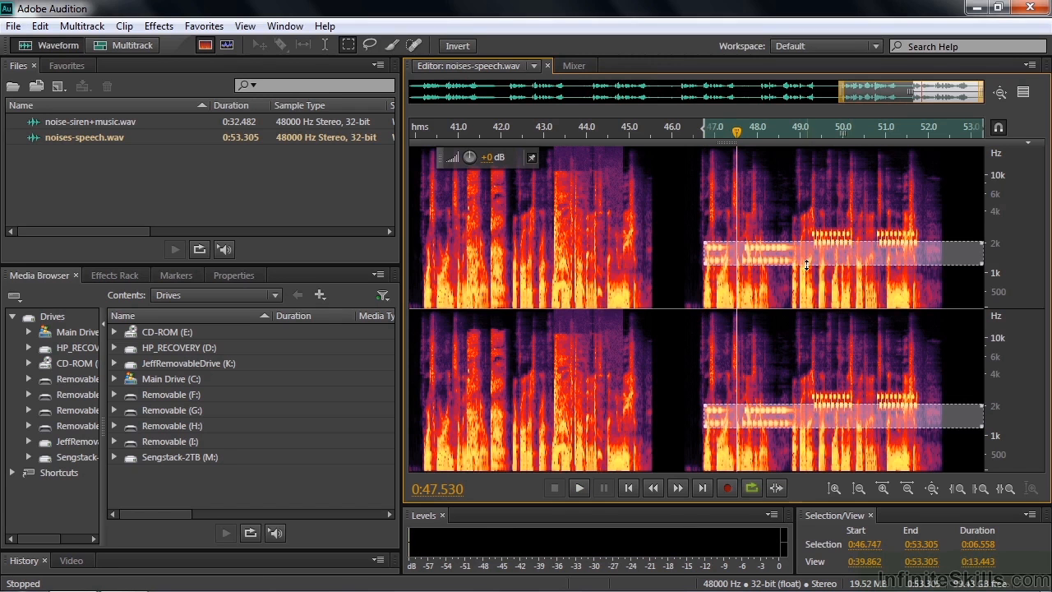
mouse_move(803, 257)
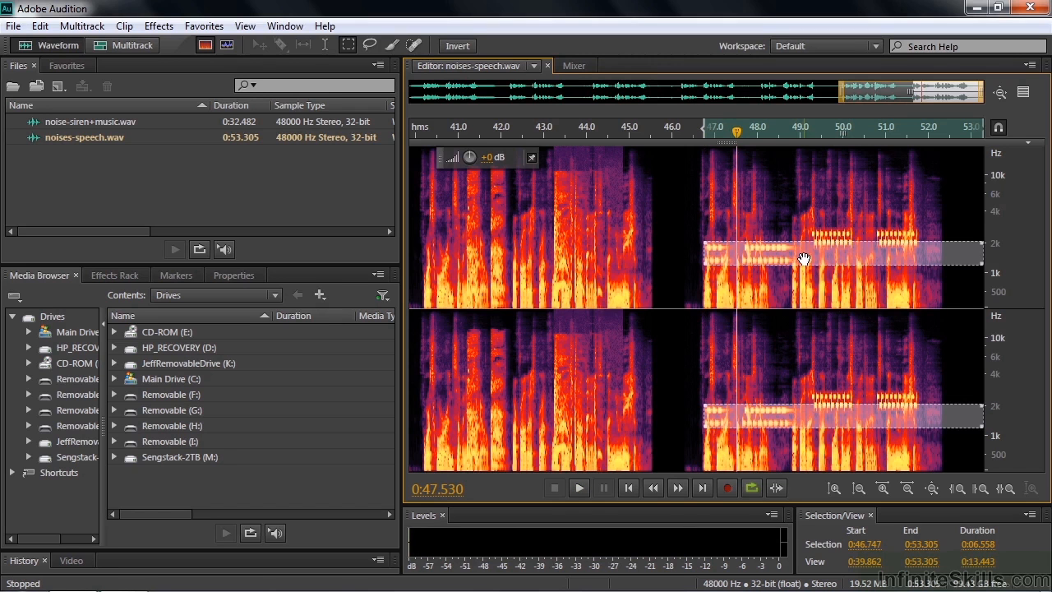
click(579, 487)
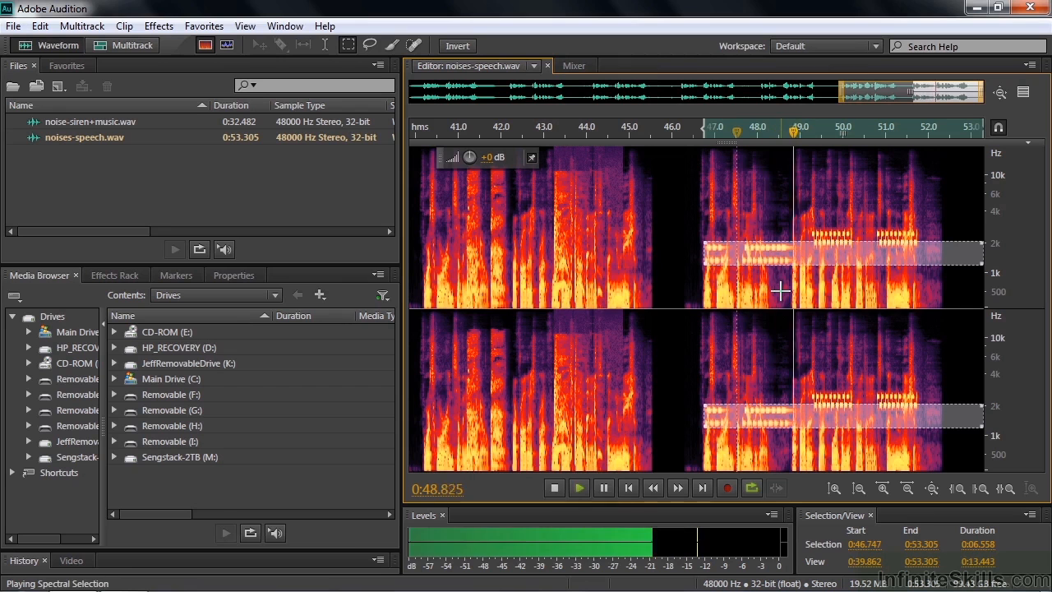
click(554, 488)
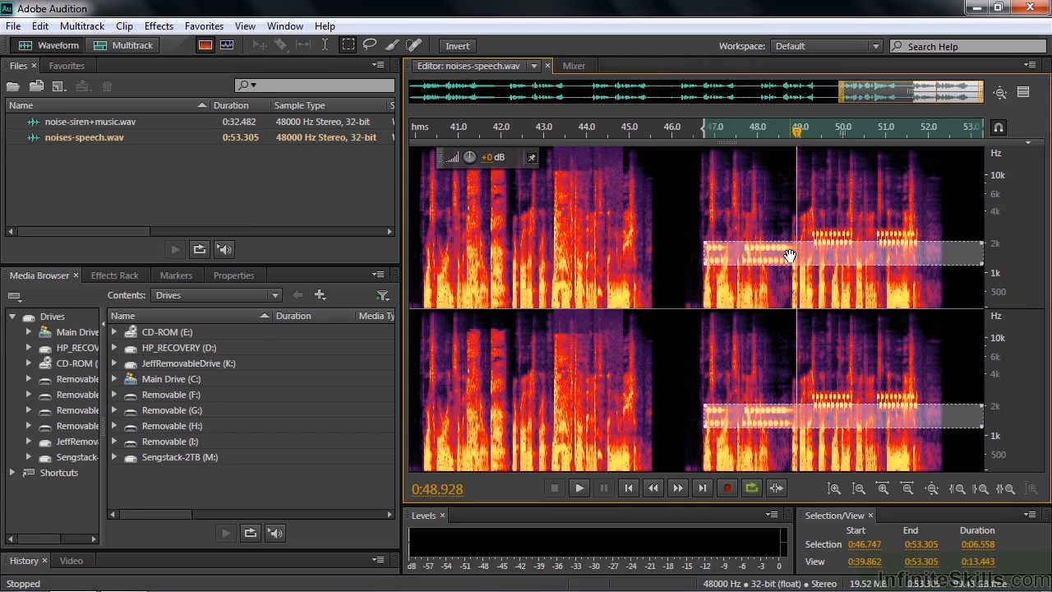
Select and play the tones above 2 kHz from 49 seconds, then deselect.
click(813, 222)
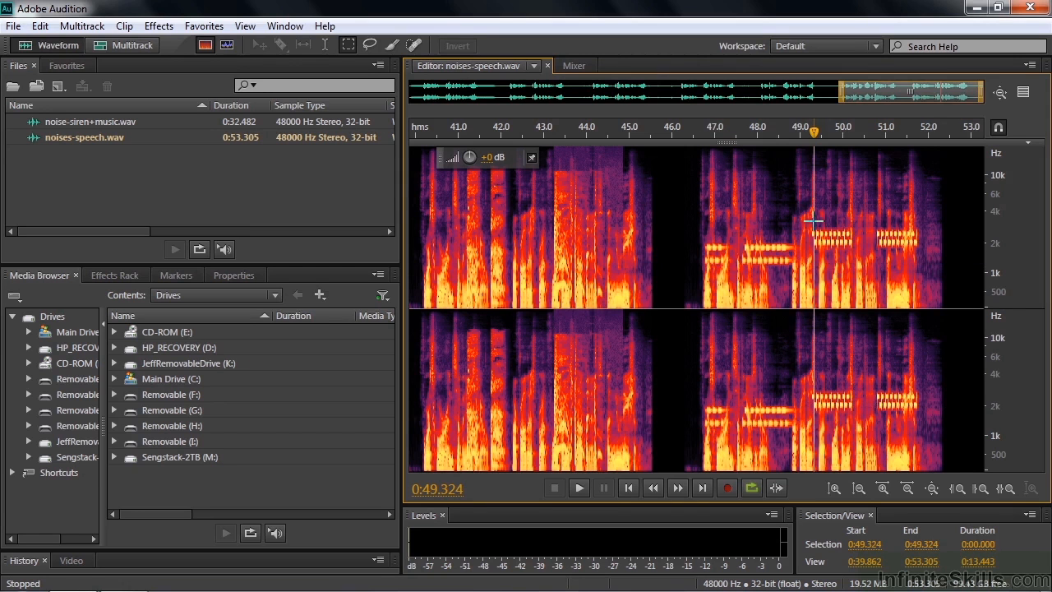
drag(812, 222, 915, 252)
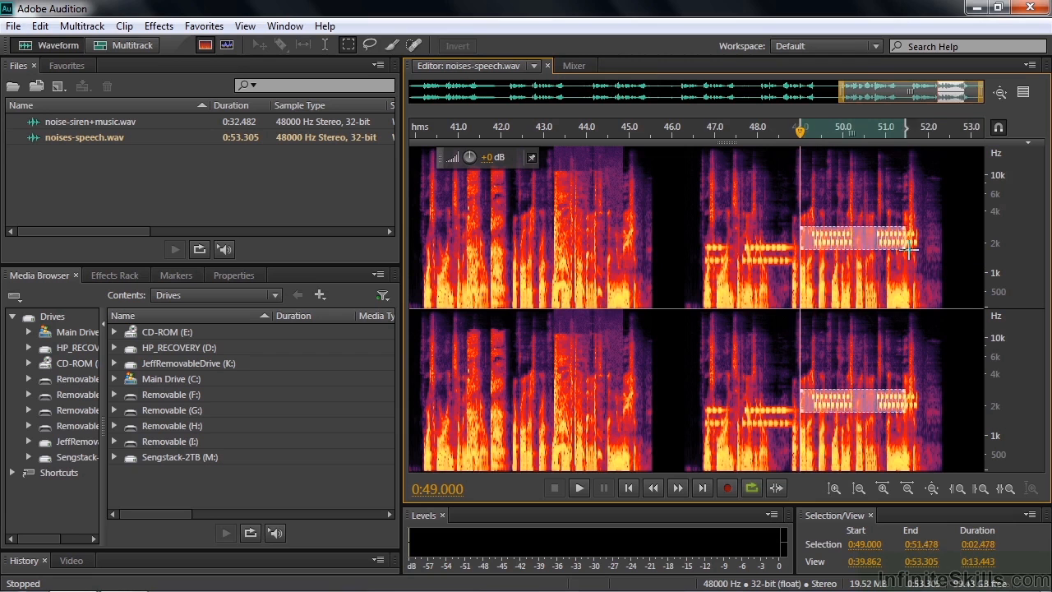
click(579, 488)
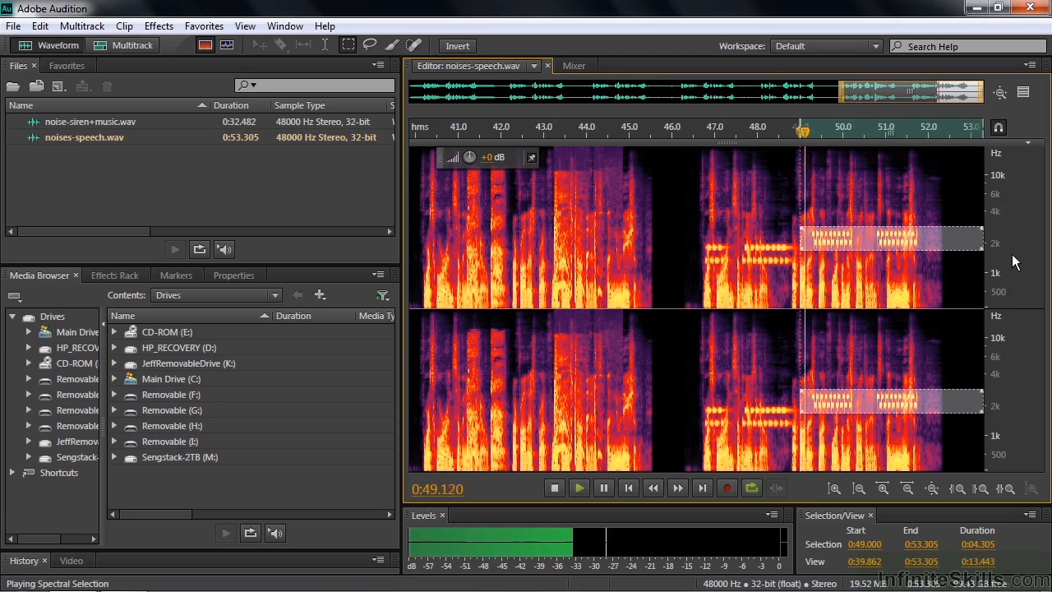
click(554, 488)
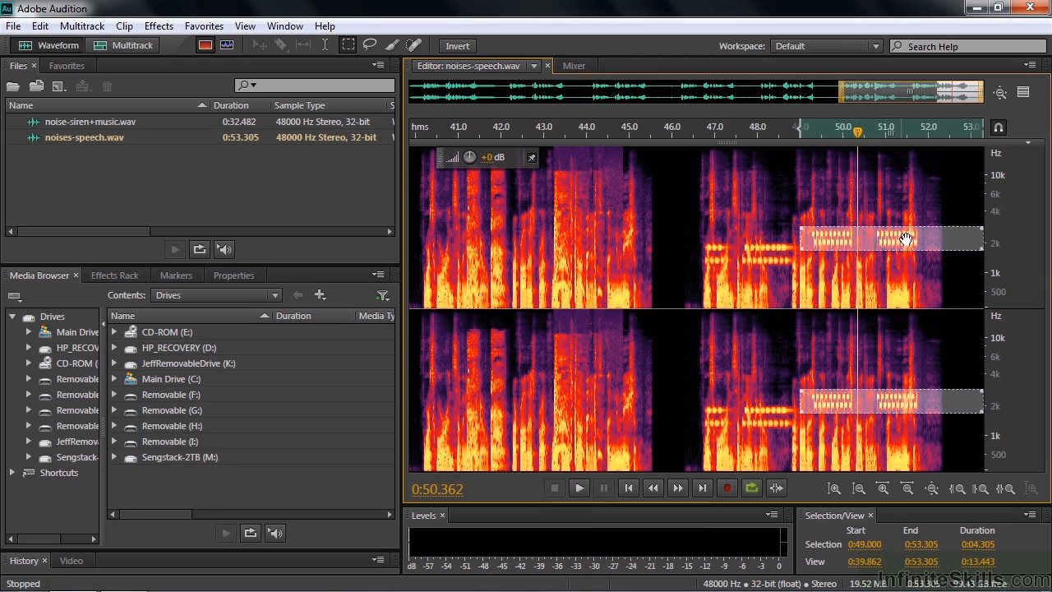
mouse_move(816, 232)
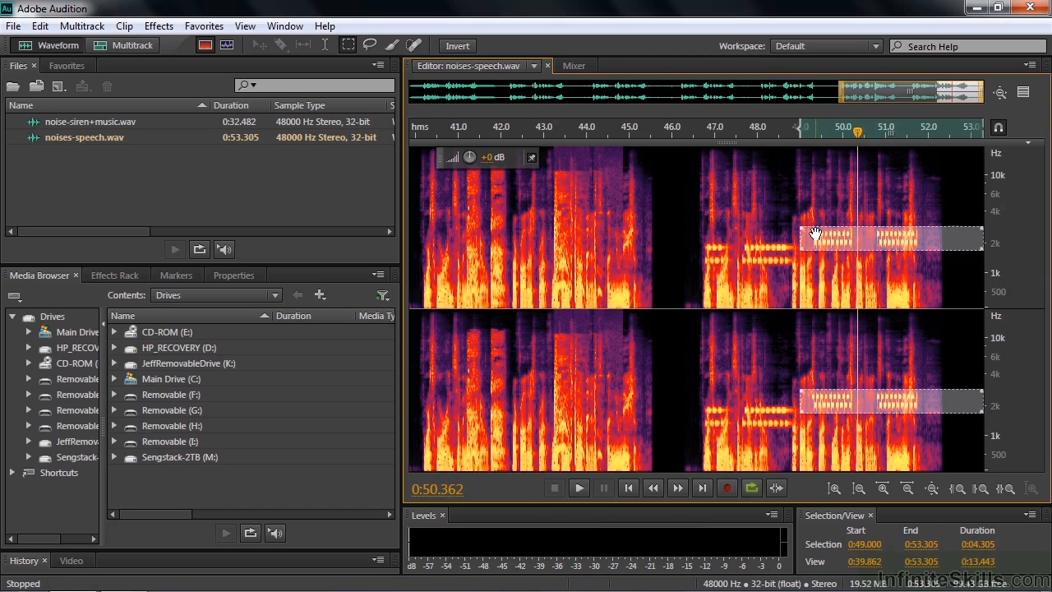
click(673, 226)
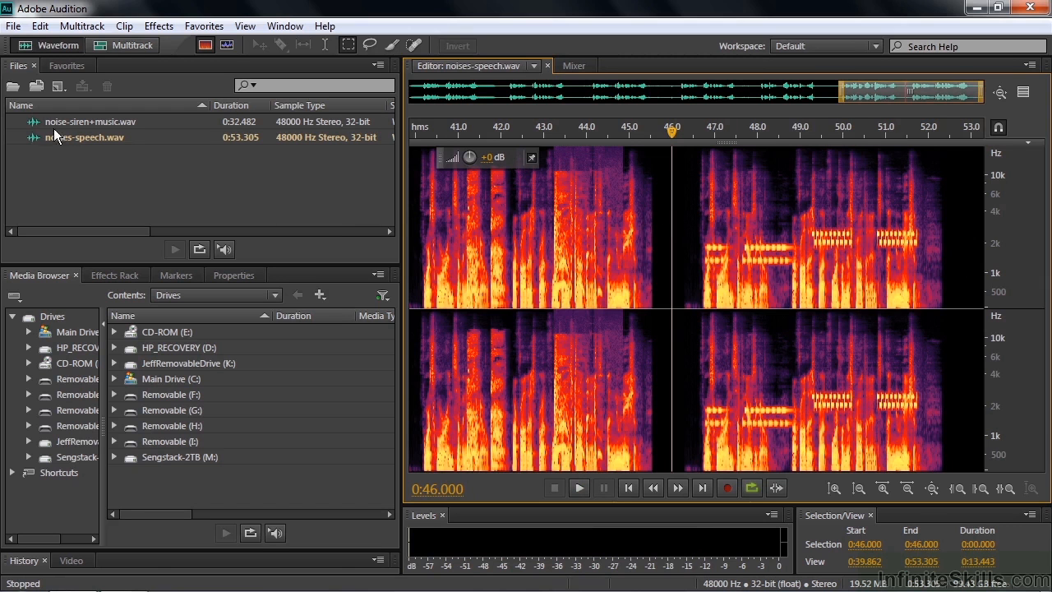
Load noise-siren+music.wav as a 32-second spectrogram and place the playhead at 0:09.105.
double_click(93, 121)
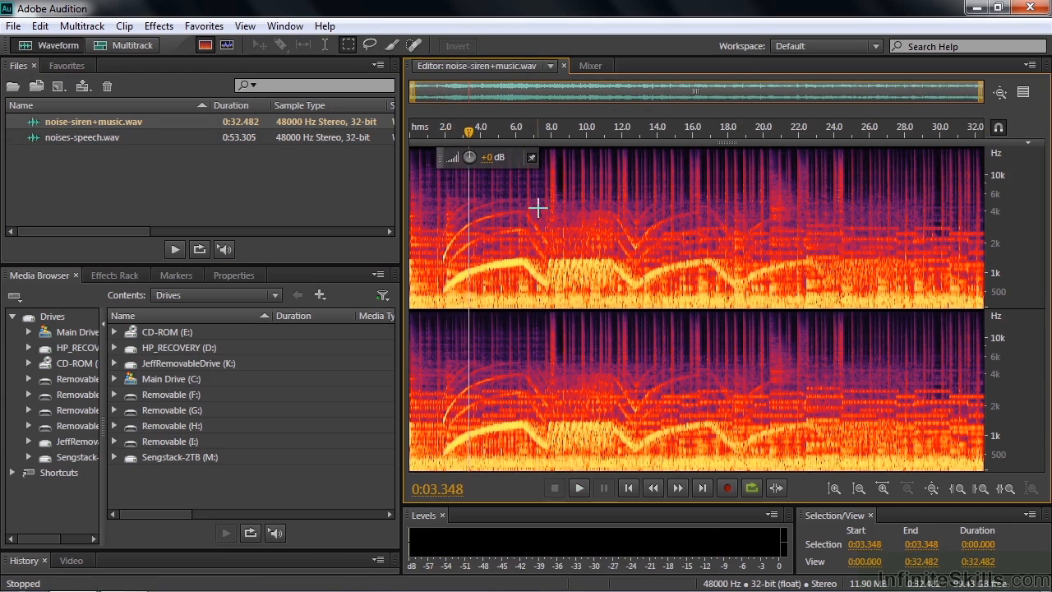
click(579, 488)
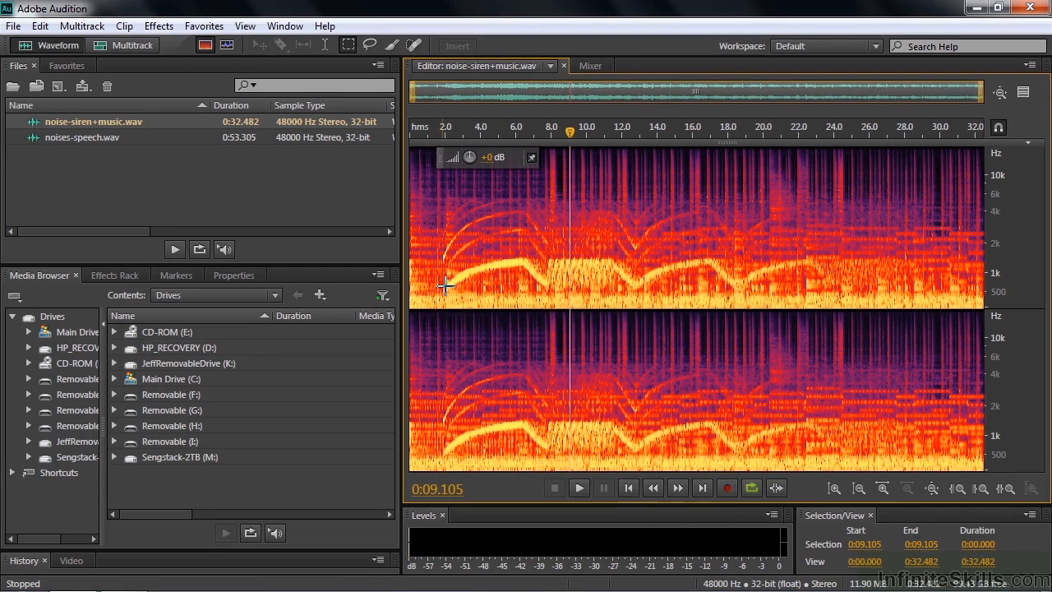
mouse_move(475, 226)
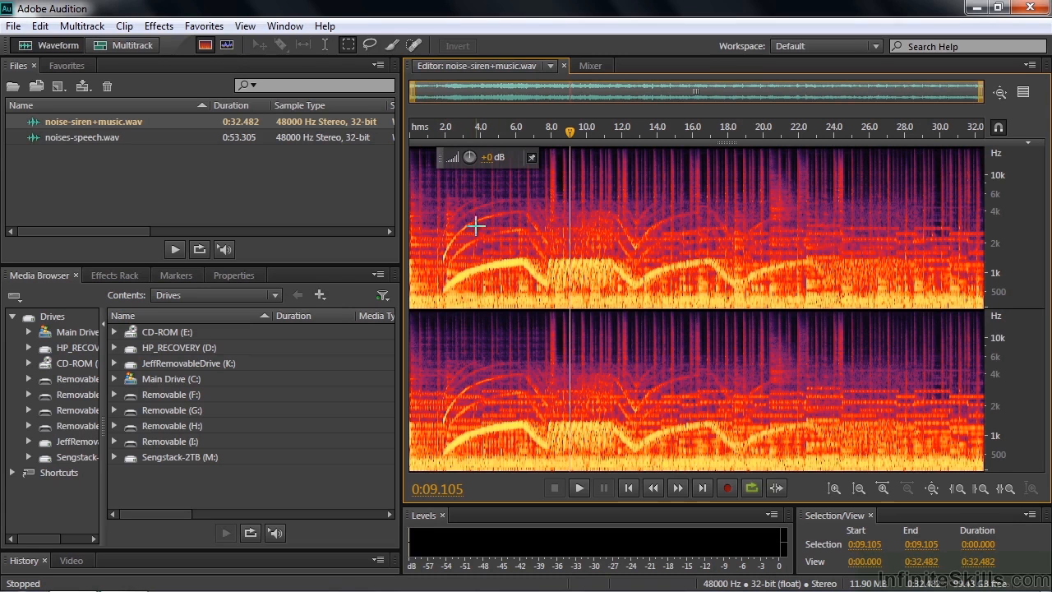
mouse_move(482, 267)
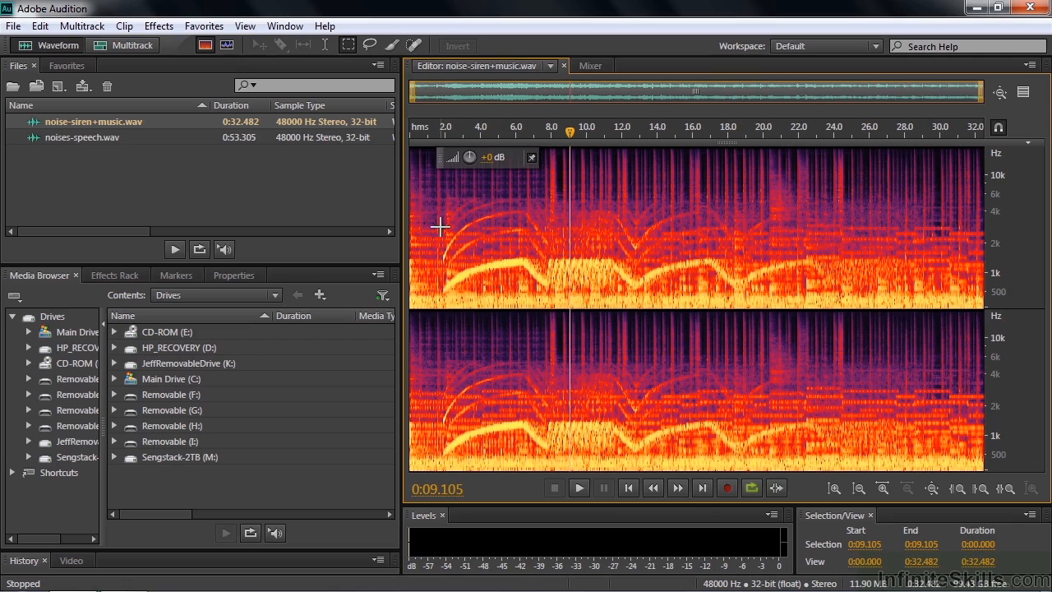
mouse_move(501, 215)
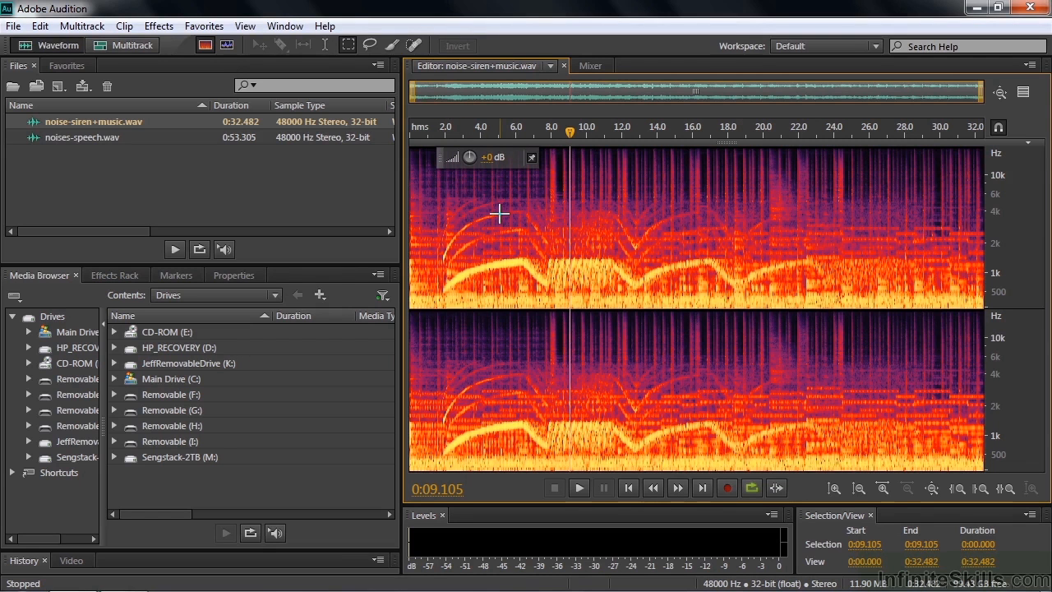
mouse_move(476, 261)
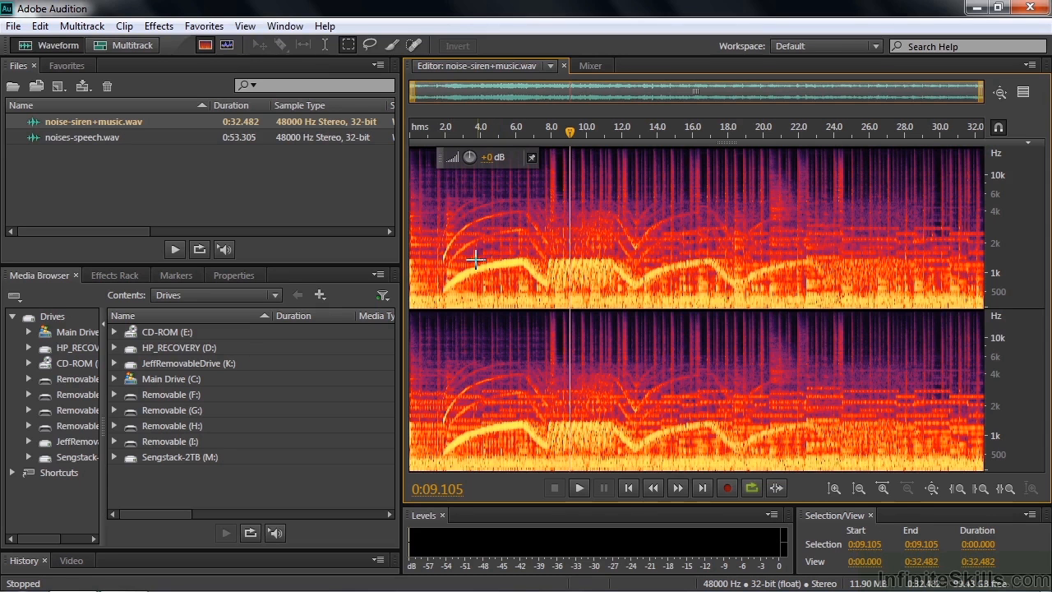
mouse_move(501, 250)
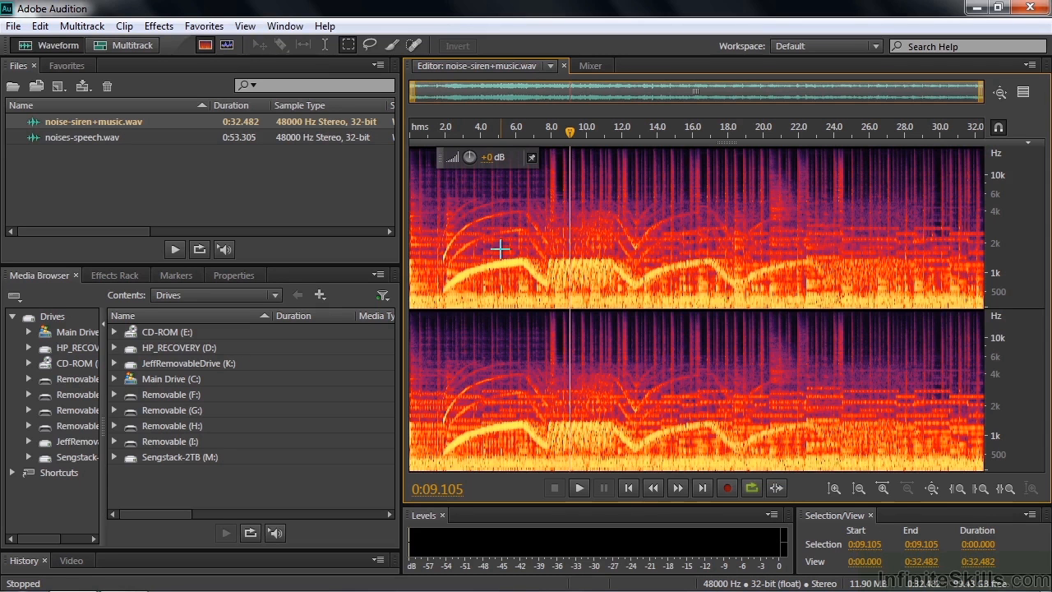